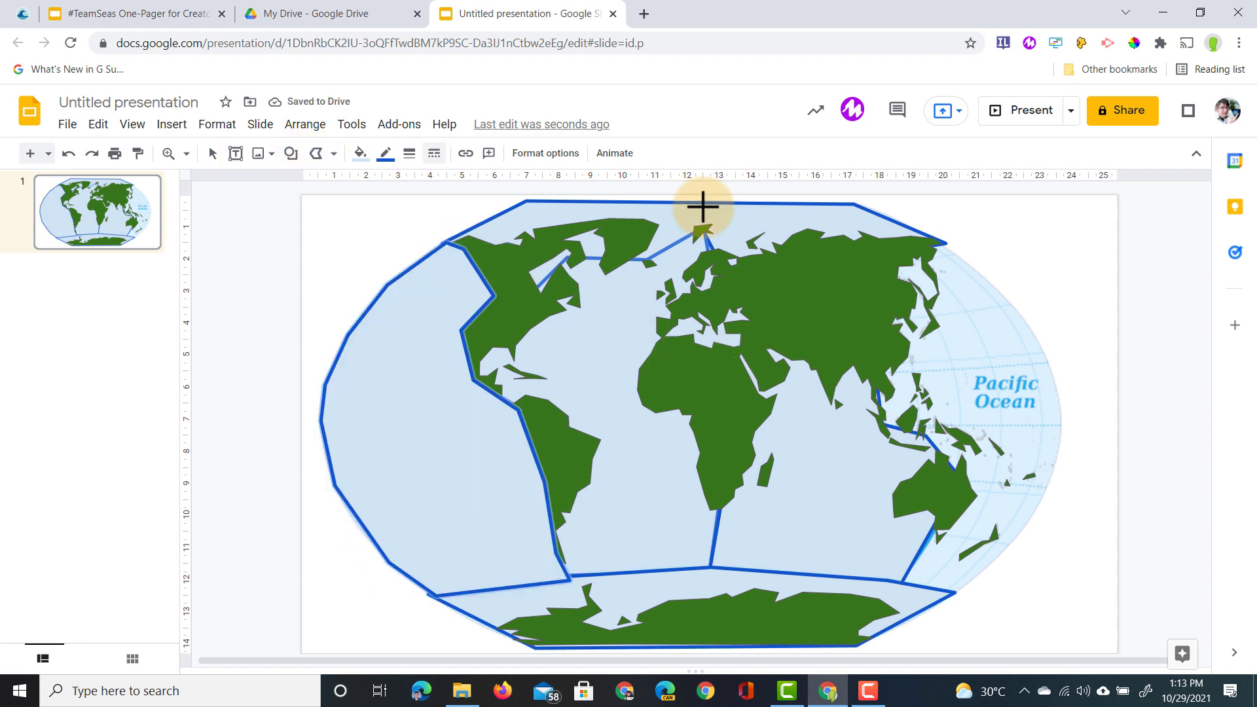
{"action": "mouse_move", "coordinate": [942, 246]}
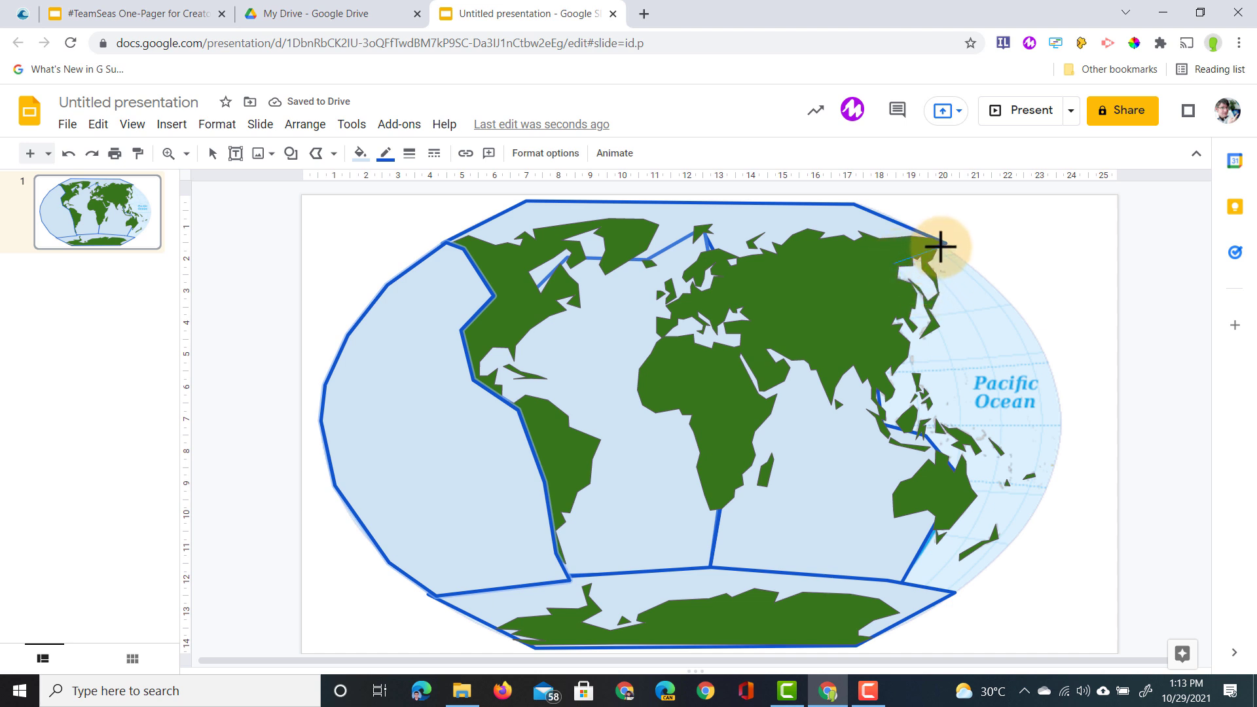
{"action": "mouse_move", "coordinate": [902, 561]}
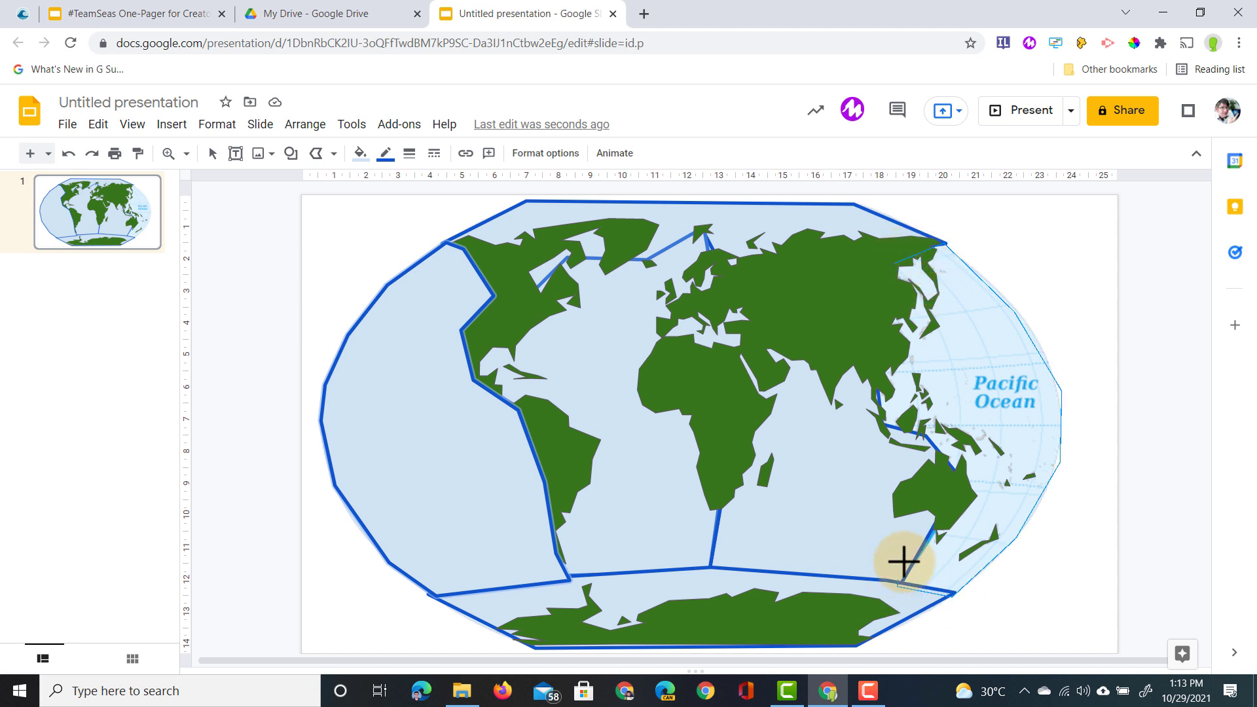
{"action": "mouse_move", "coordinate": [944, 467]}
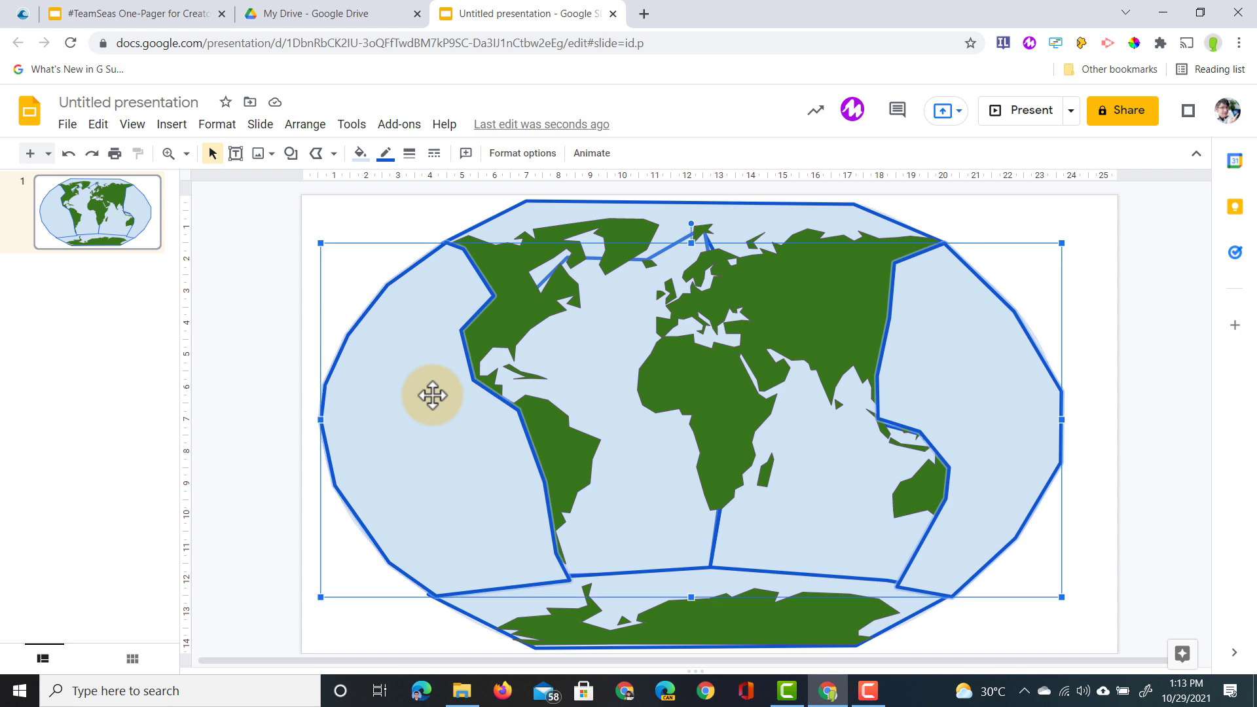
{"action": "mouse_move", "coordinate": [439, 407]}
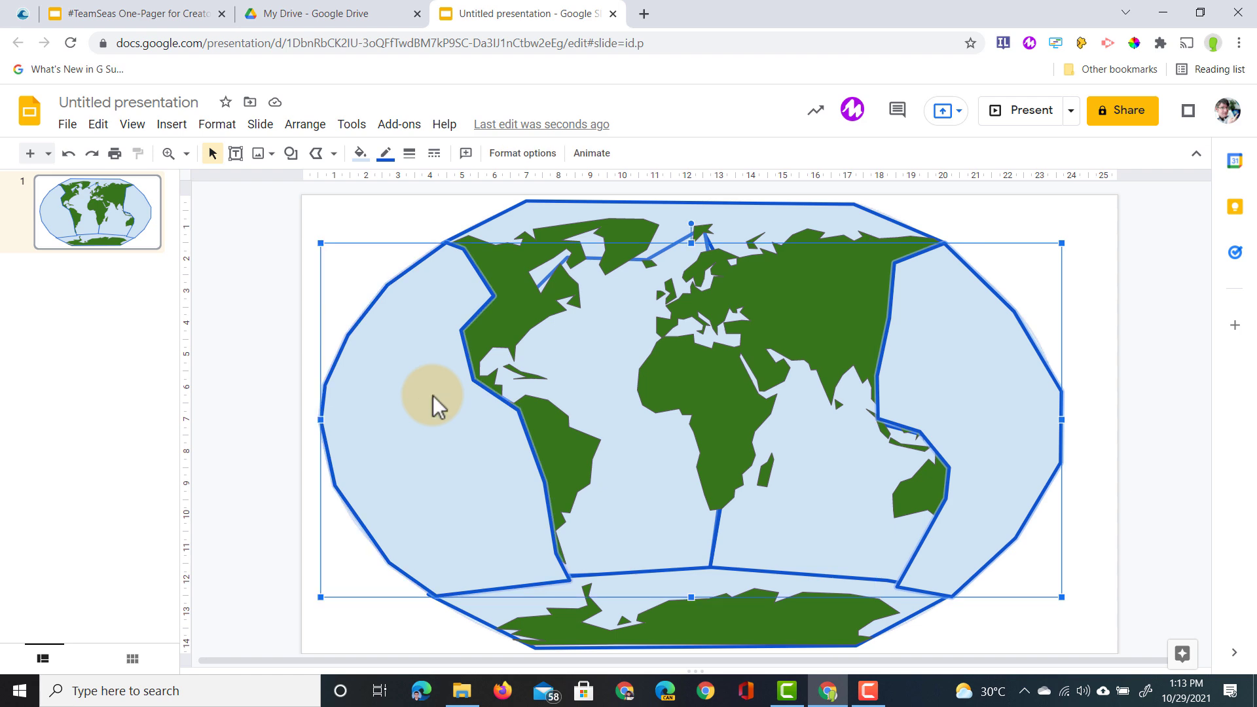
- Group the selected blue ocean outline shapes into one object, then deselect
{"action": "right_click", "coordinate": [433, 401]}
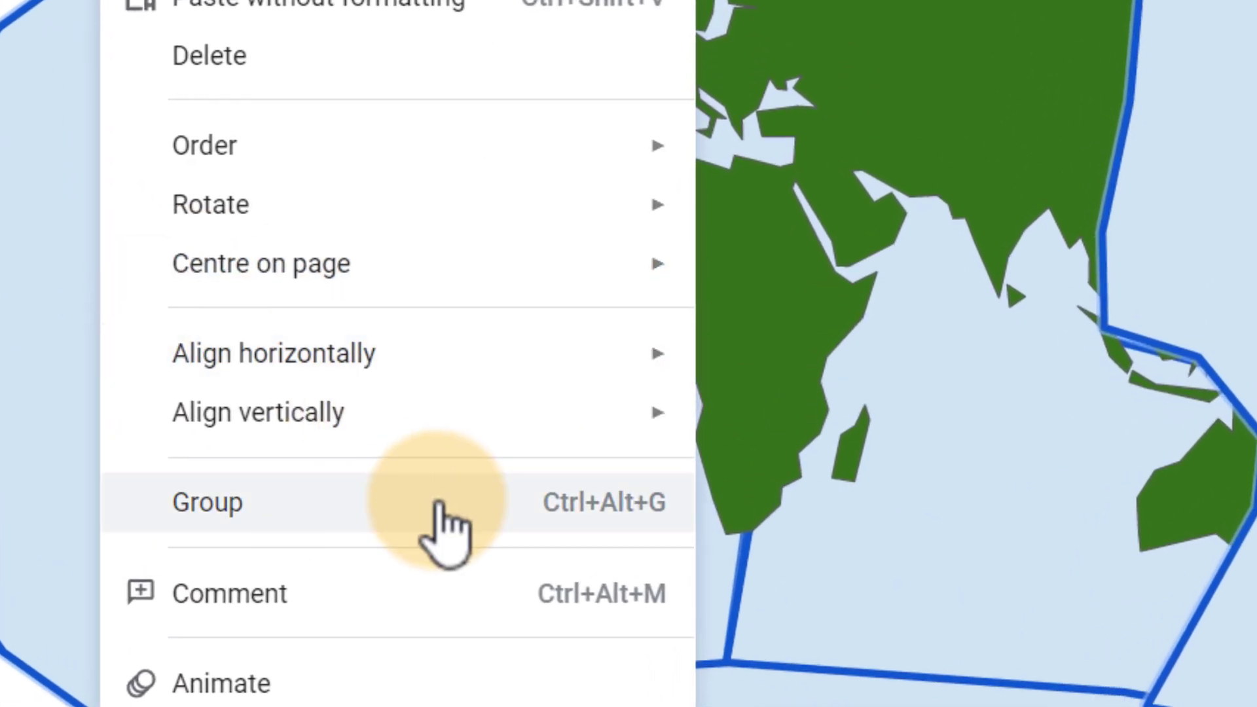
{"action": "left_click", "coordinate": [207, 503]}
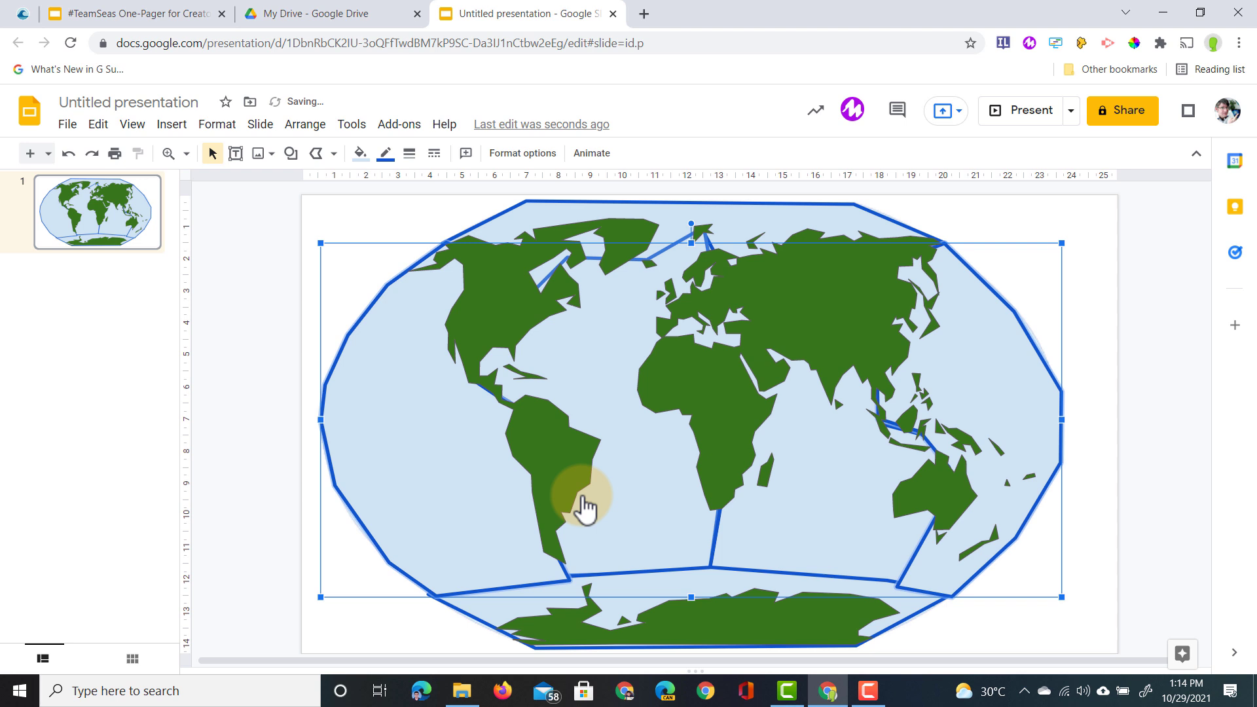
{"action": "mouse_move", "coordinate": [373, 506]}
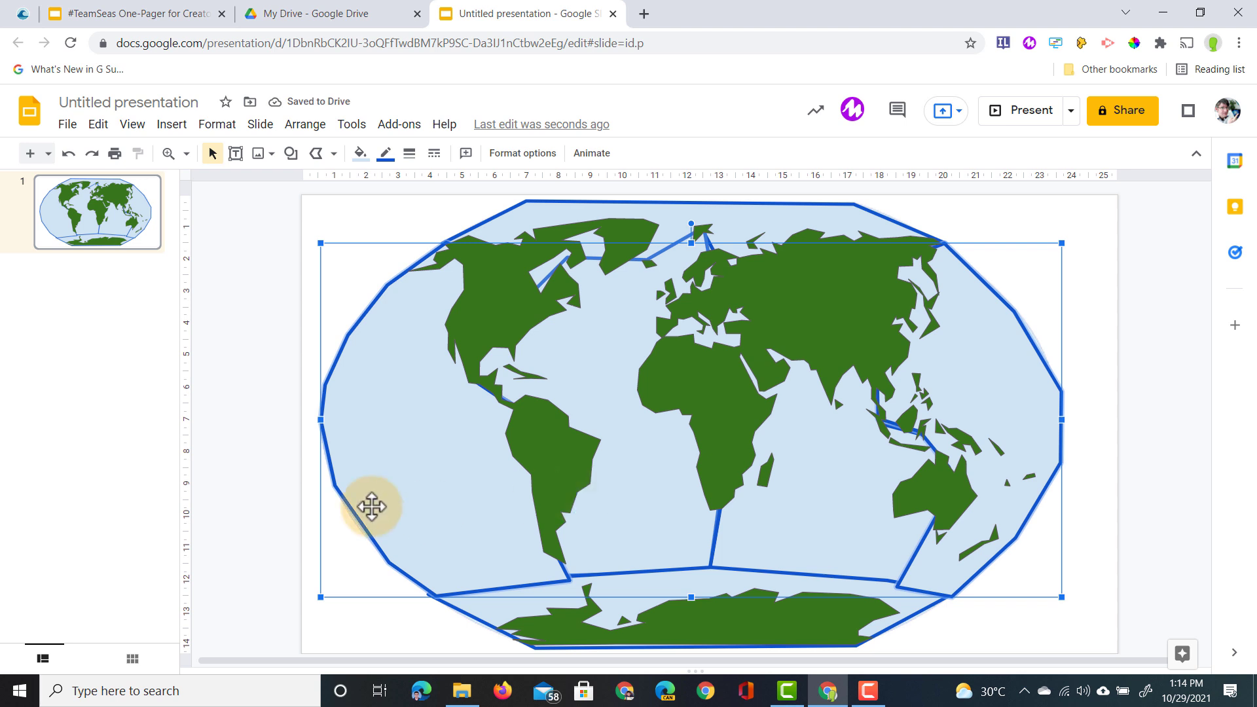
{"action": "left_click", "coordinate": [250, 451]}
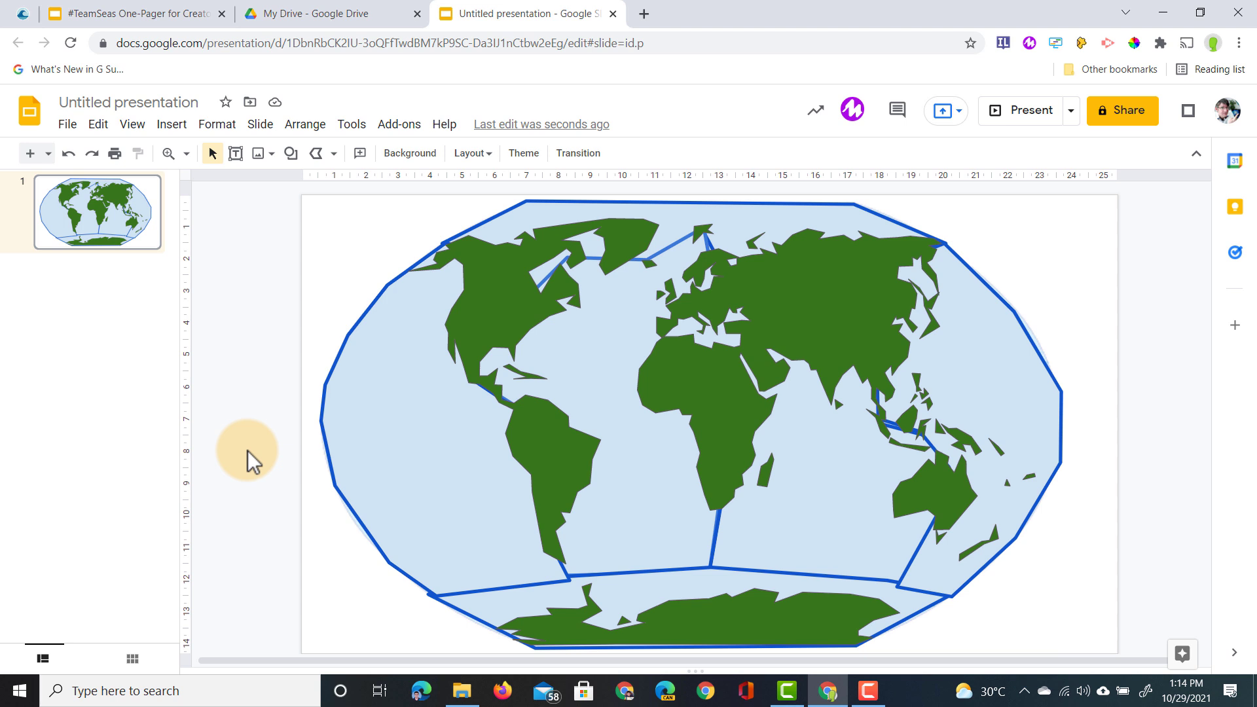
{"action": "mouse_move", "coordinate": [1156, 340]}
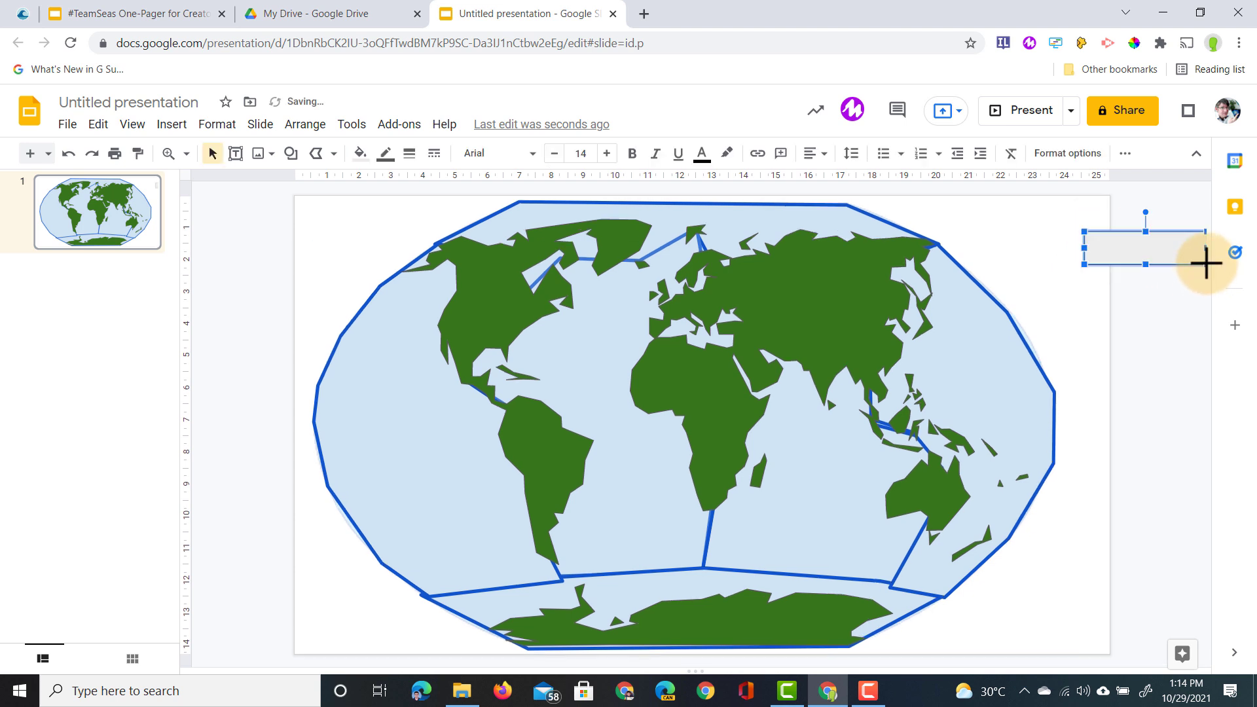
- Create a light-blue 'Atlantic Ocean' label and a duplicate retyped as 'Pacific Ocean'
{"action": "type", "text": "Atlantic"}
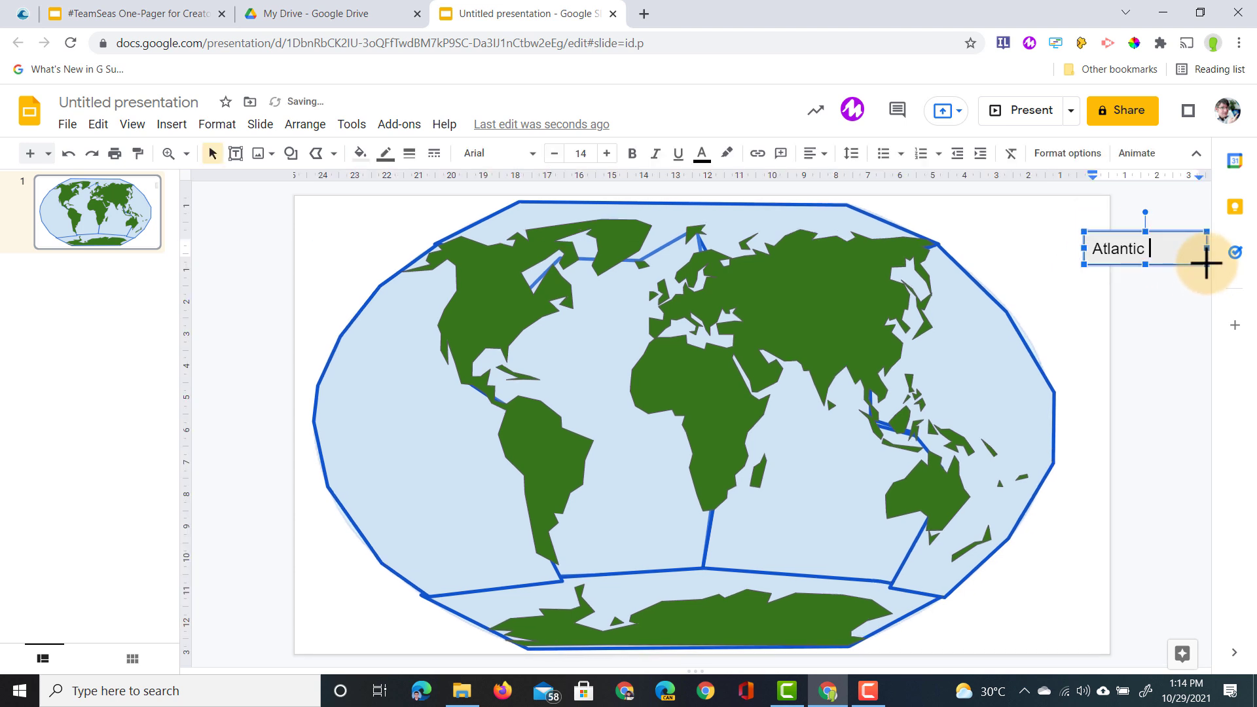
{"action": "type", "text": "Ocean"}
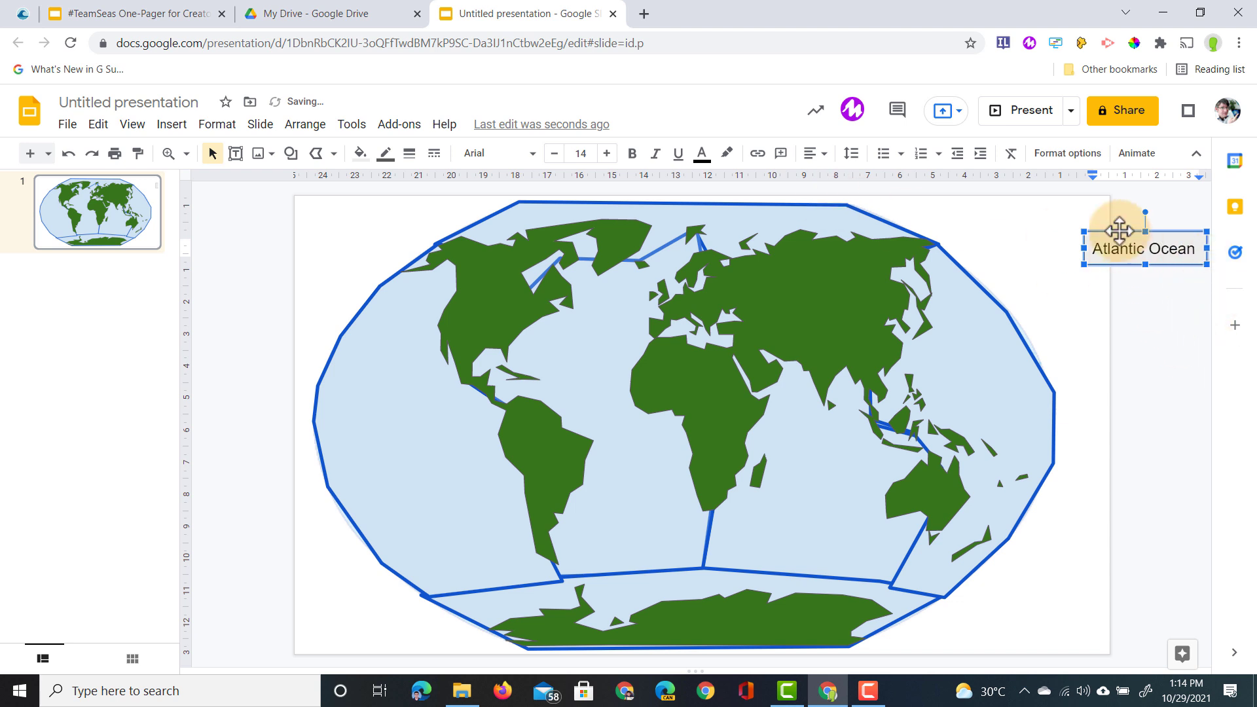
{"action": "left_click", "coordinate": [358, 153]}
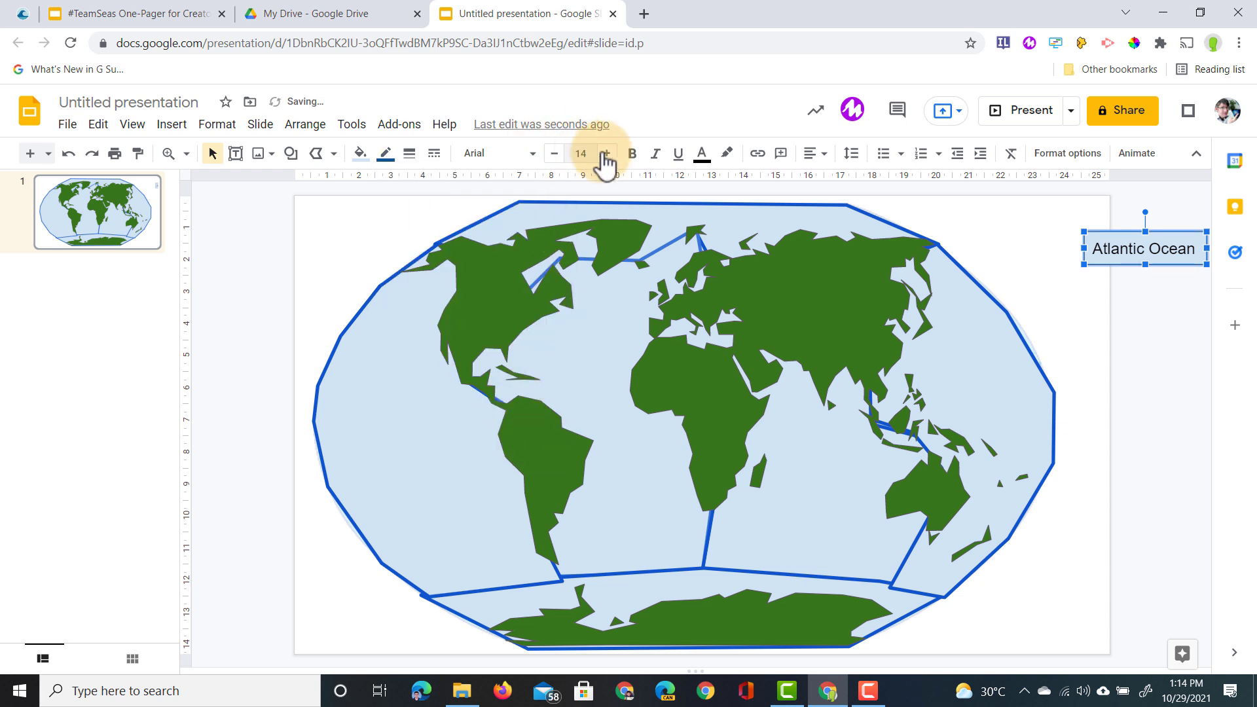
{"action": "left_click", "coordinate": [810, 153]}
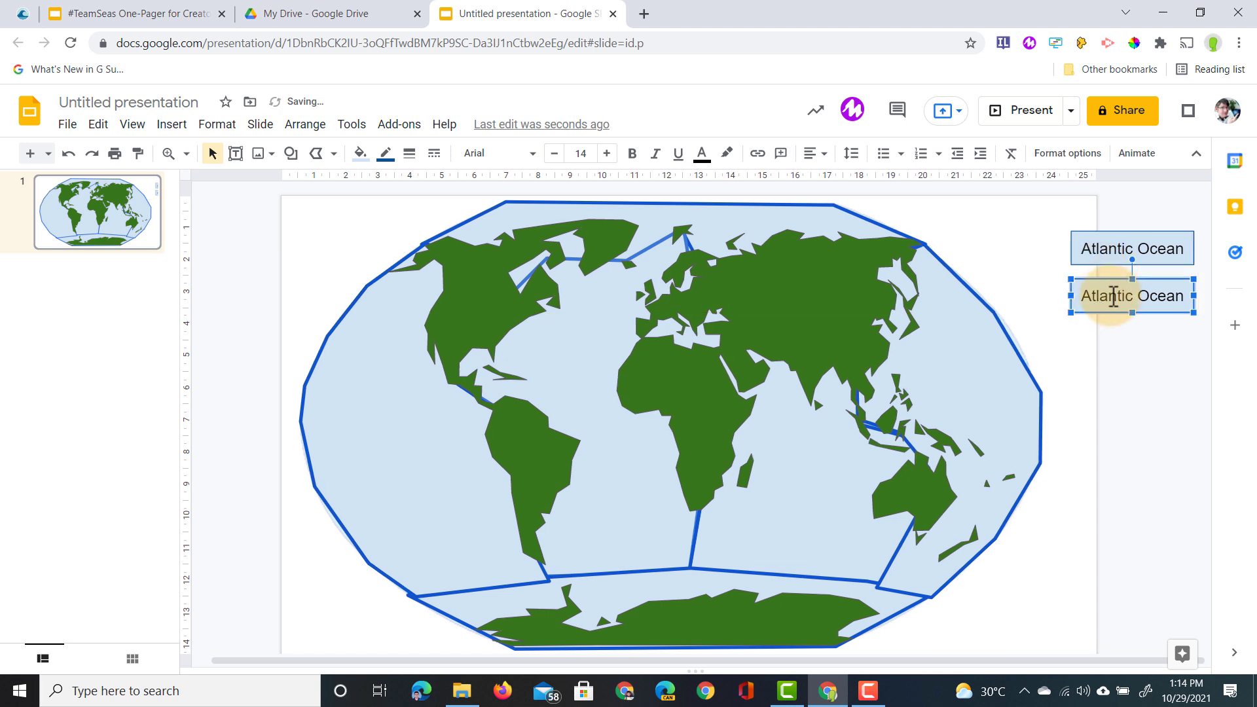
{"action": "type", "text": "Pacific Ocean"}
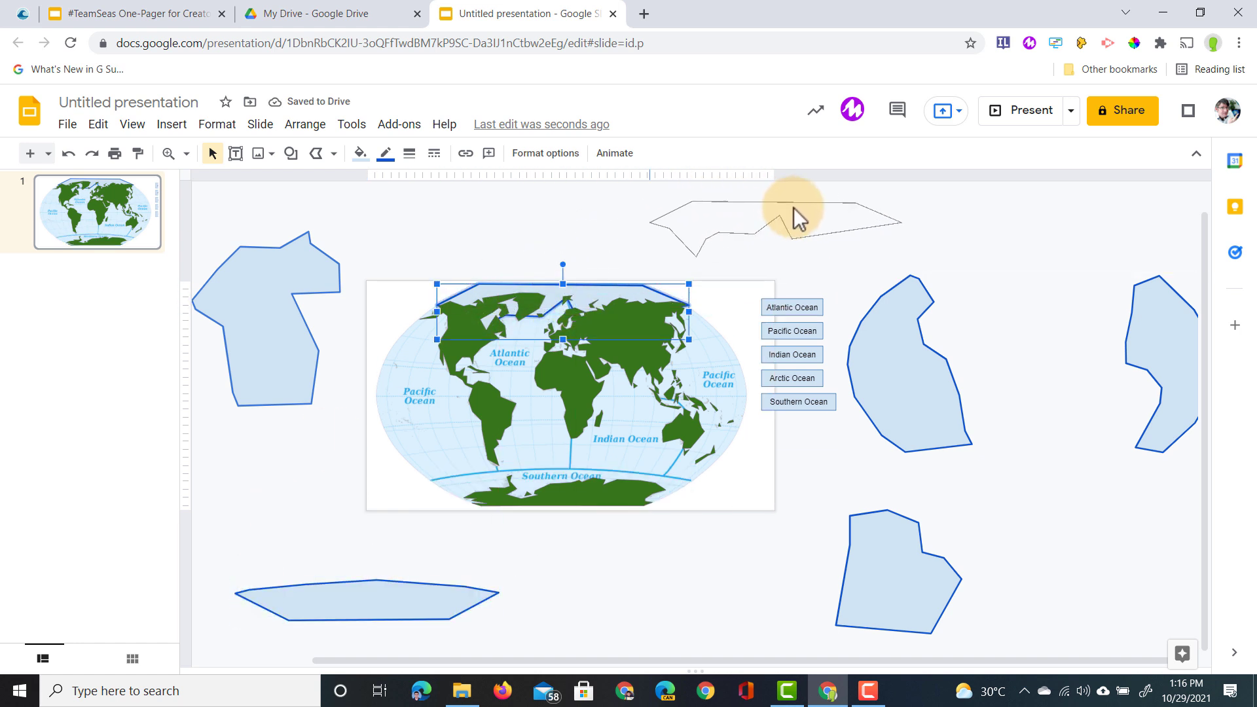
- Deselect the Arctic shape and select the labelled world map image
{"action": "left_click", "coordinate": [683, 595]}
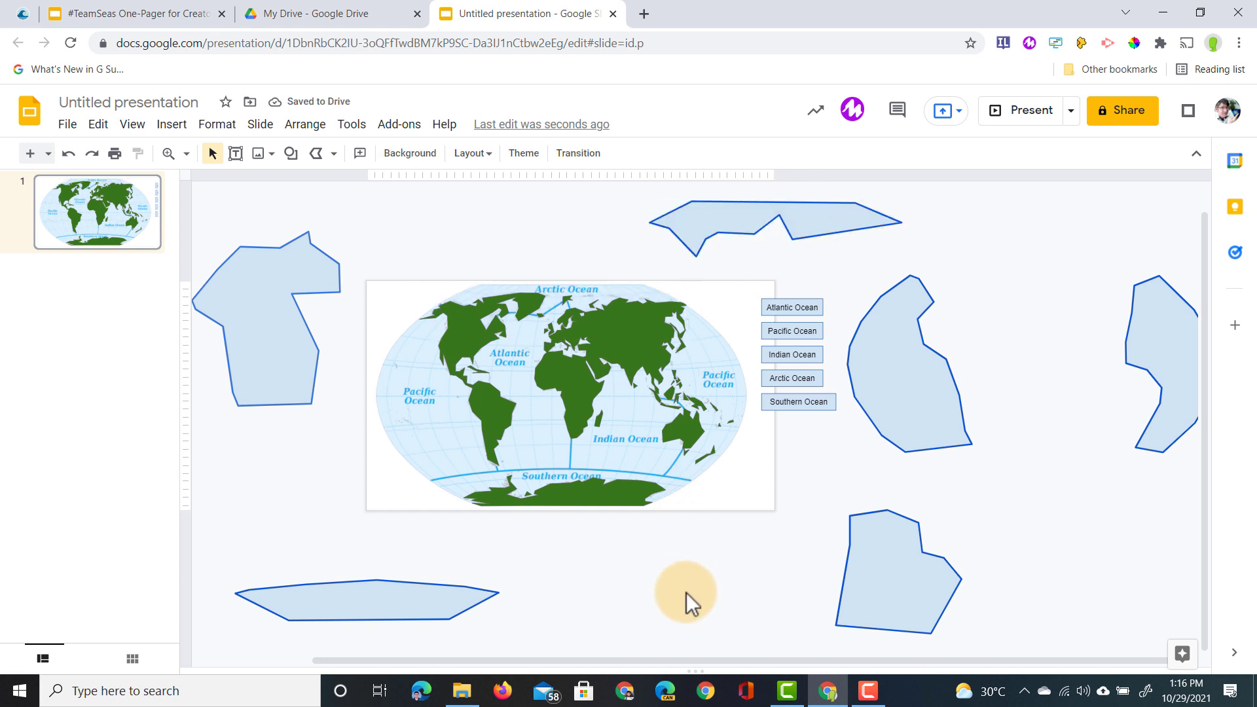
{"action": "mouse_move", "coordinate": [842, 372]}
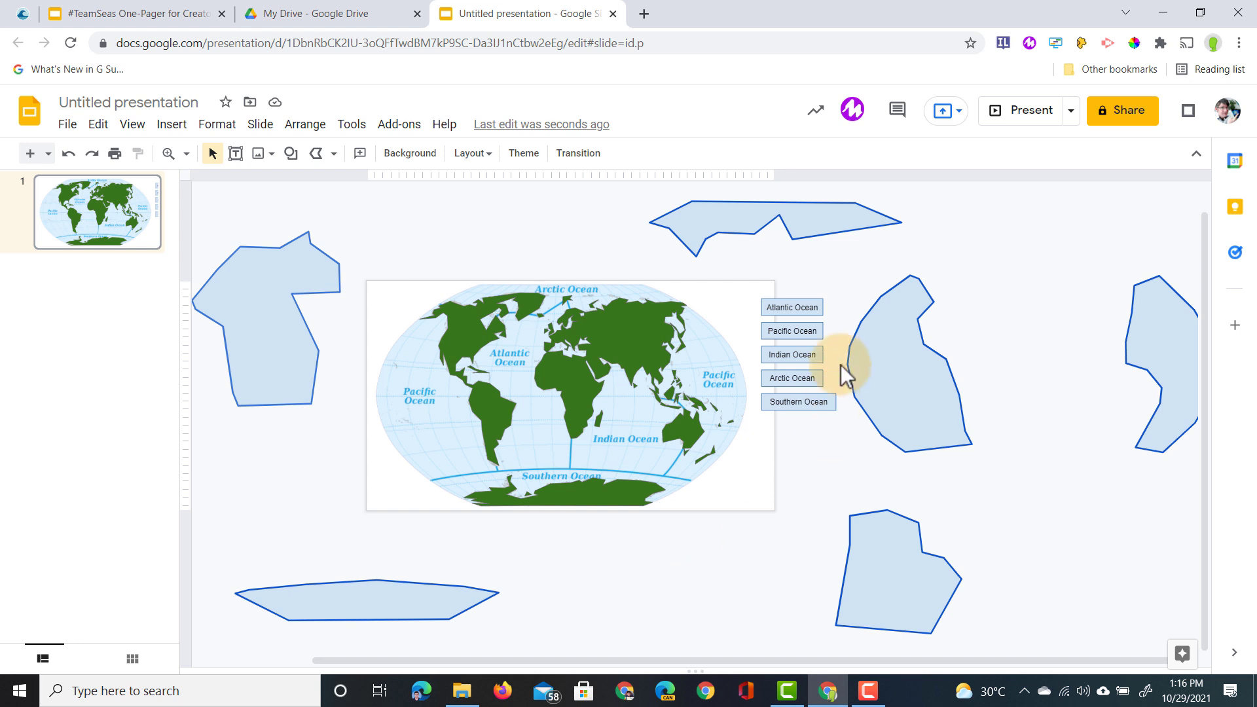
{"action": "mouse_move", "coordinate": [806, 457]}
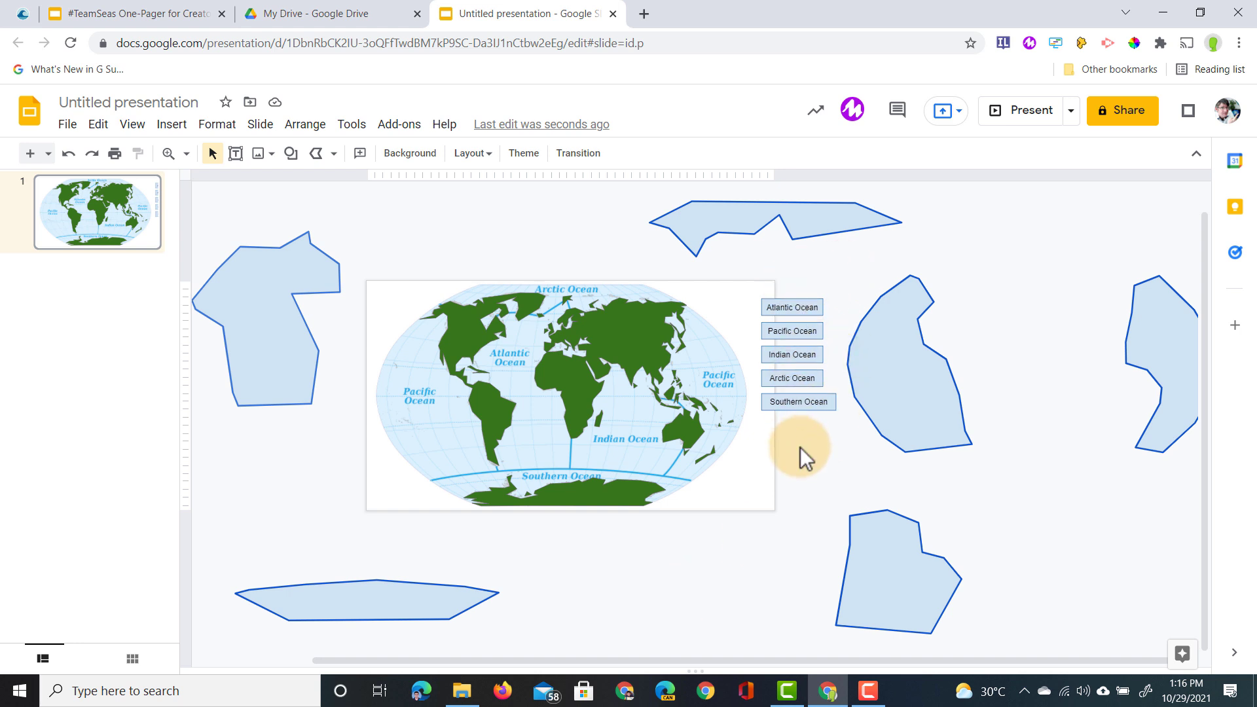
{"action": "mouse_move", "coordinate": [732, 477]}
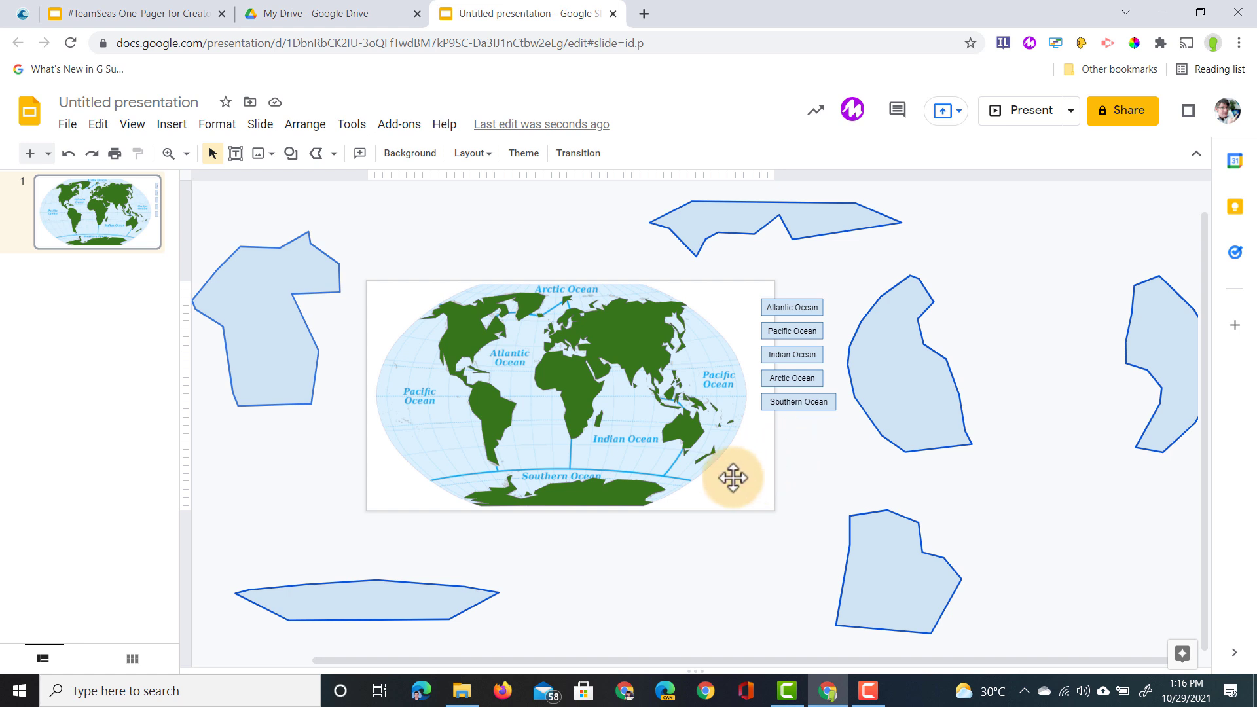
{"action": "left_click", "coordinate": [561, 393]}
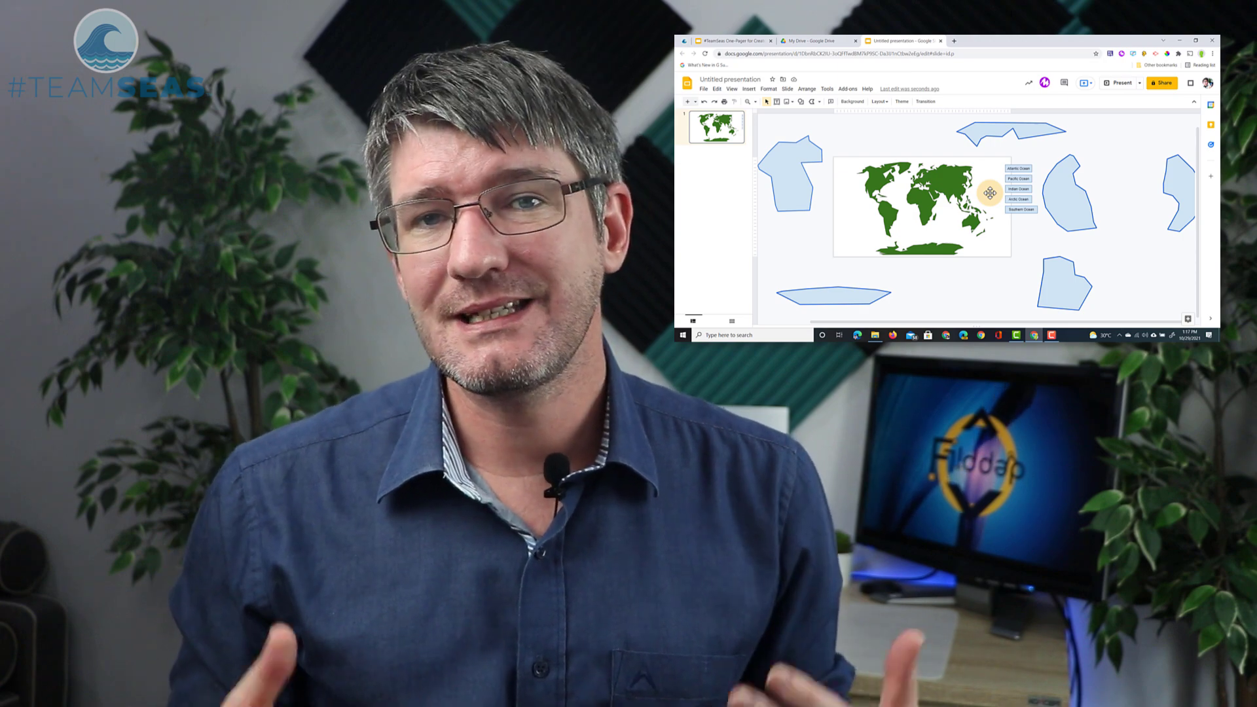
- Place the Southern Ocean shape and label, then fit another ocean shape over northern waters
{"action": "left_click", "coordinate": [1193, 41]}
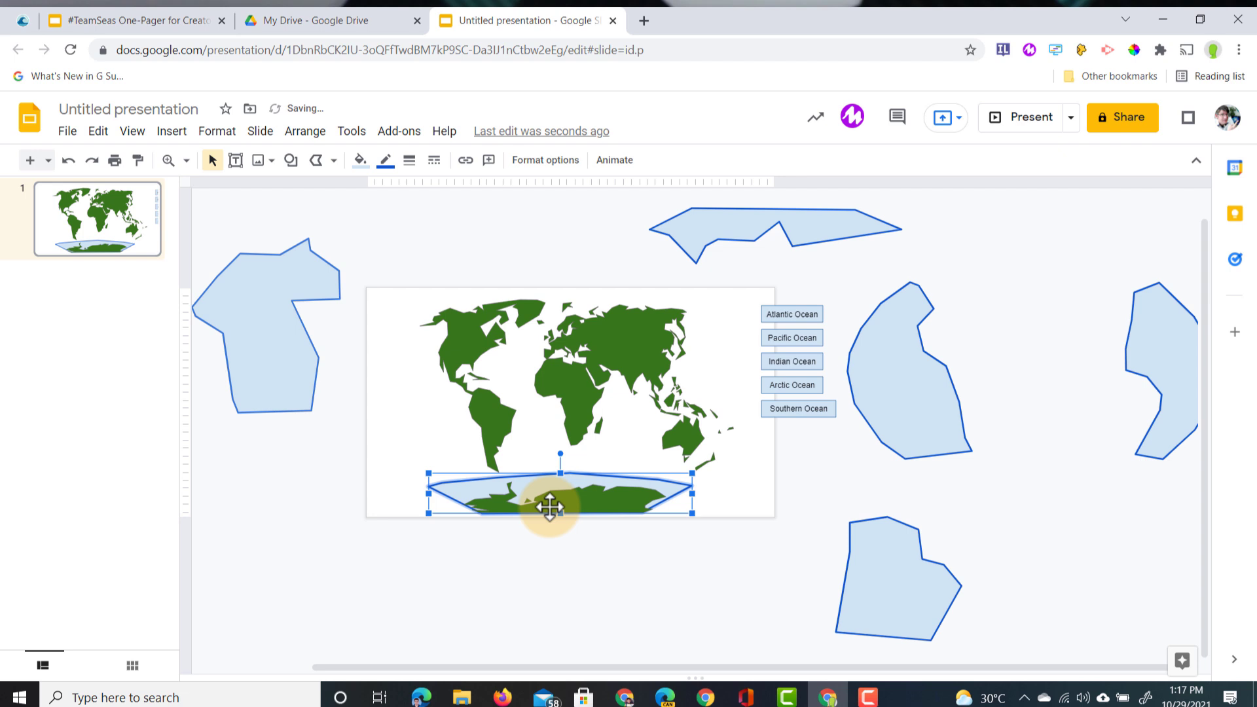
{"action": "left_click", "coordinate": [797, 408]}
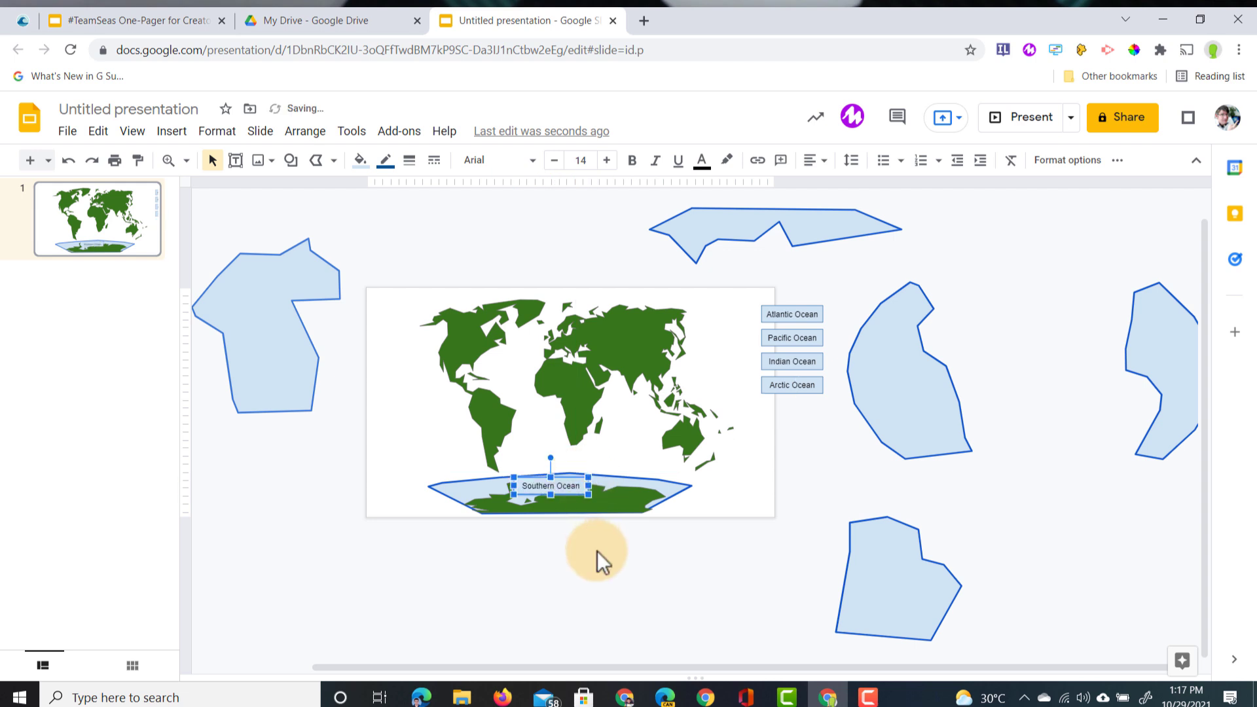
{"action": "left_click", "coordinate": [707, 233]}
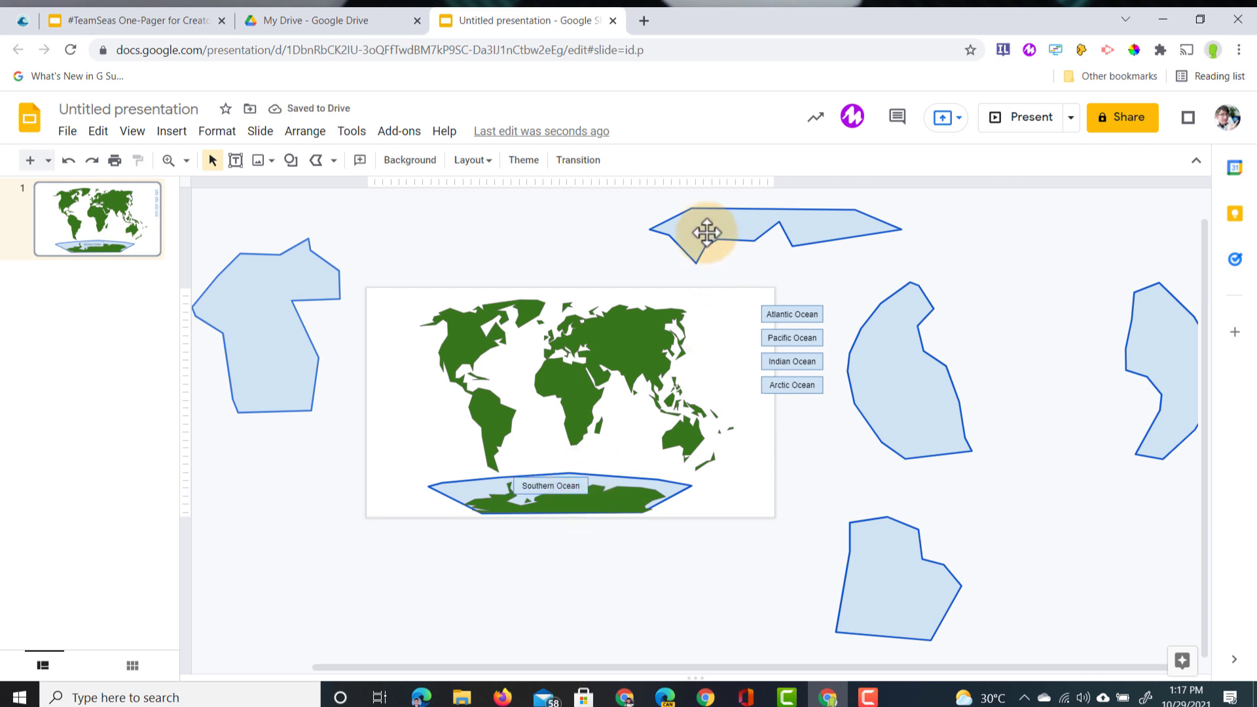
{"action": "left_click", "coordinate": [707, 233]}
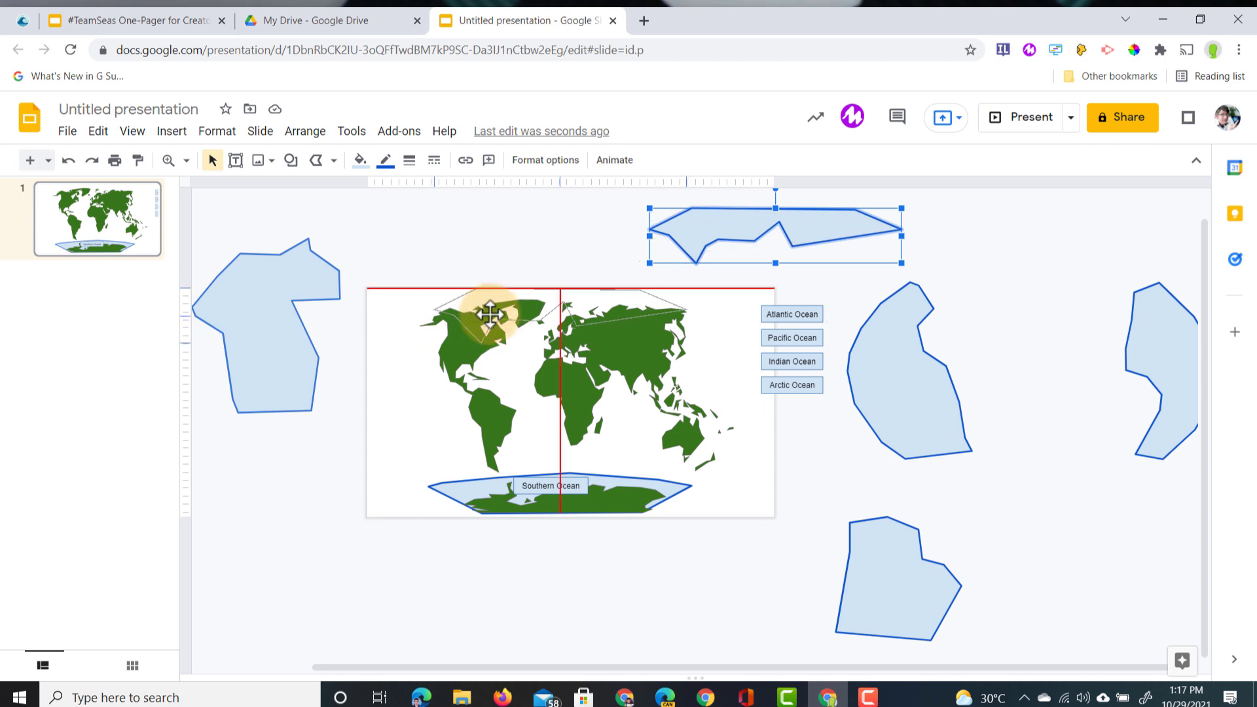
{"action": "left_click", "coordinate": [874, 305]}
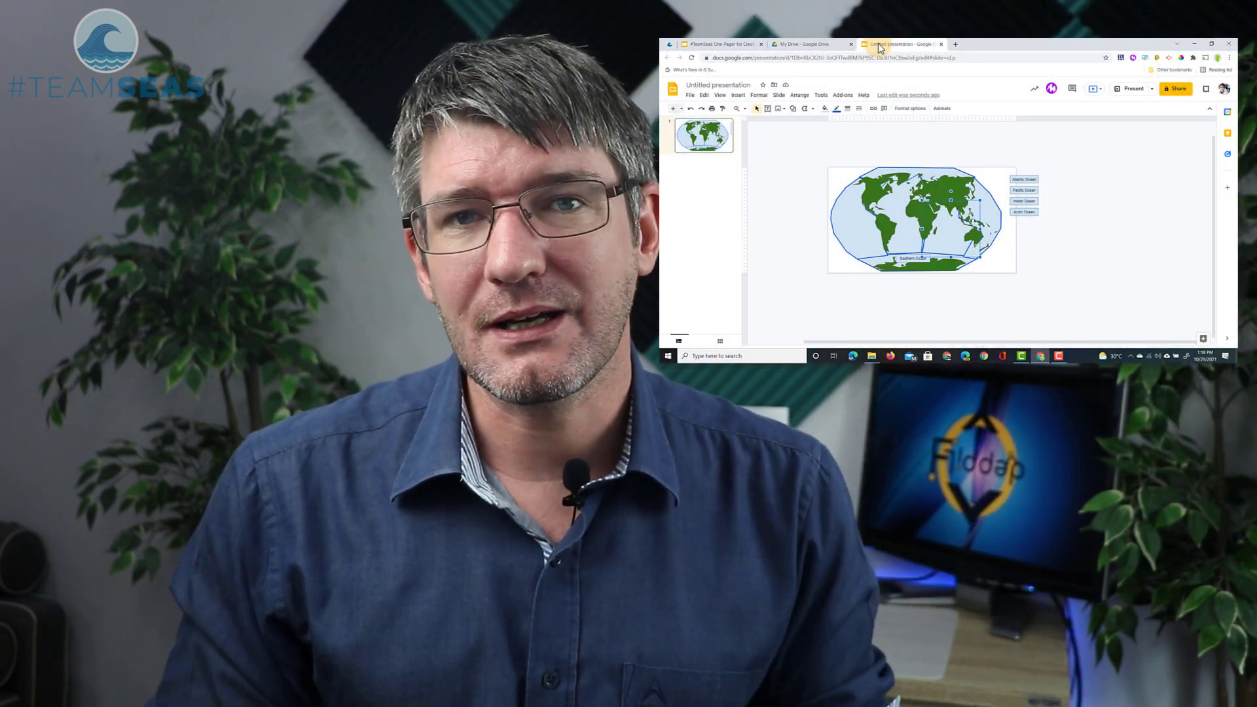
{"action": "left_click", "coordinate": [1169, 44]}
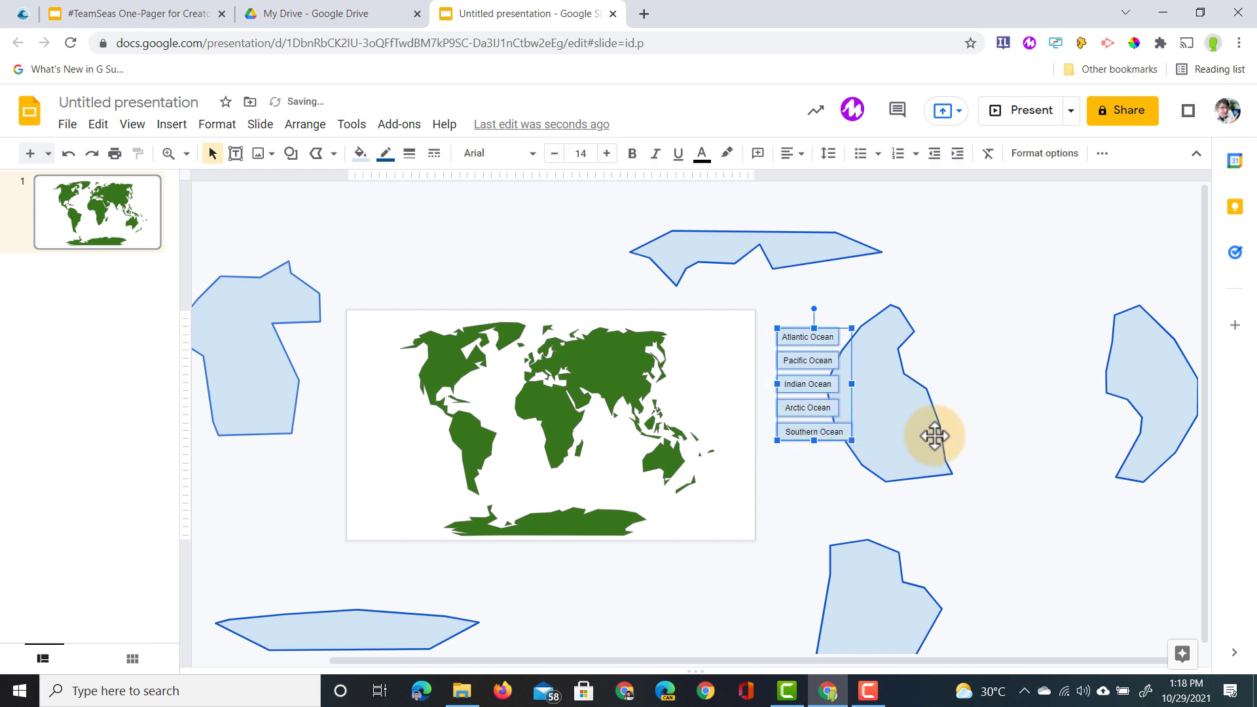
- Finish placing the five ocean labels beside the map and magnify the slide
{"action": "left_click", "coordinate": [665, 589]}
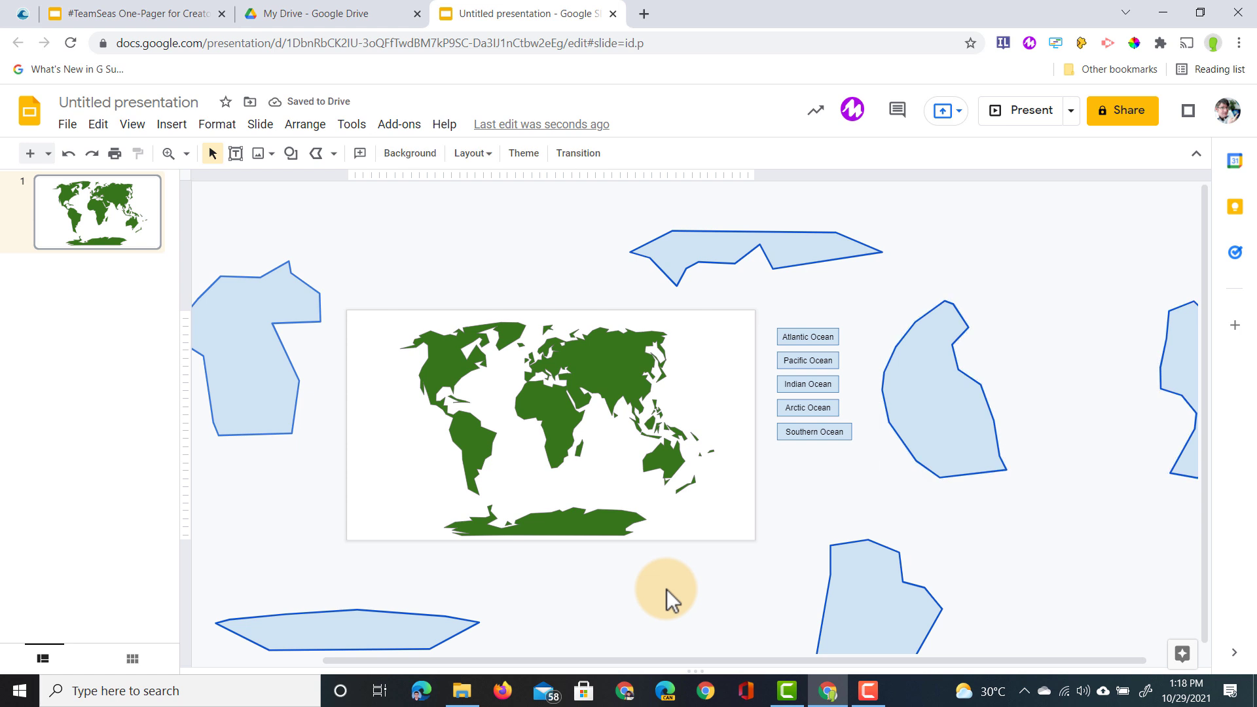
{"action": "mouse_move", "coordinate": [167, 153]}
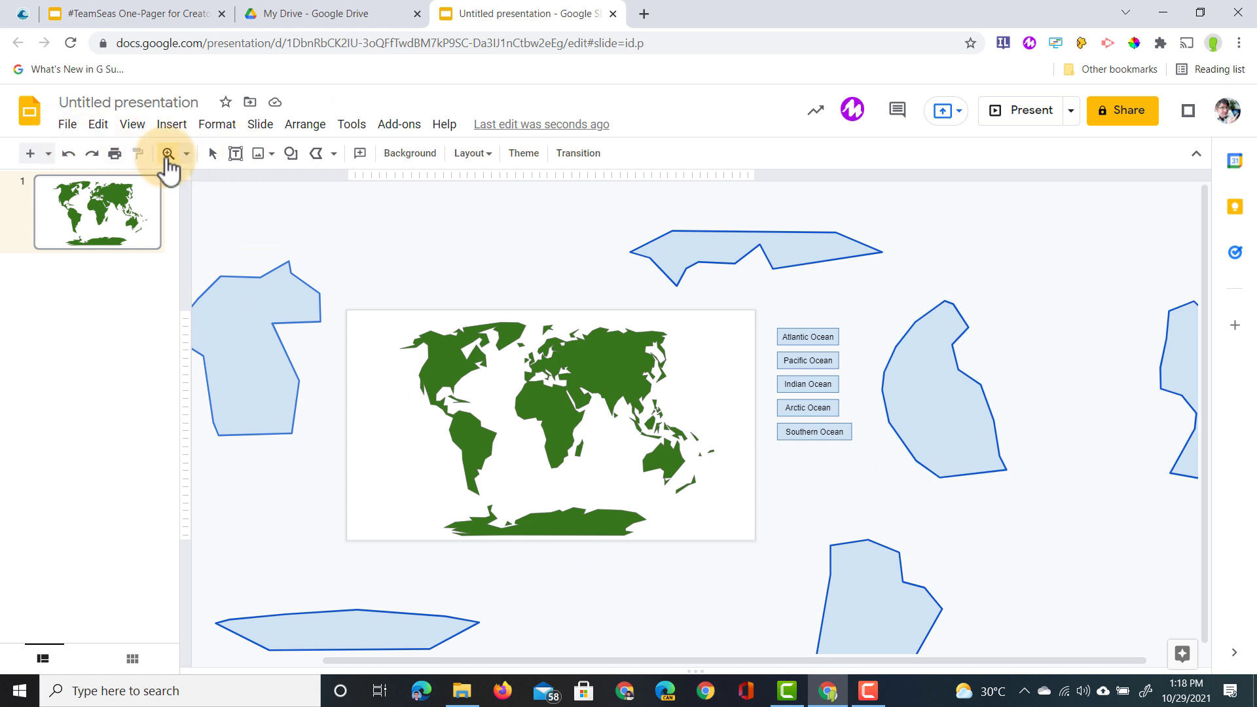
{"action": "left_click", "coordinate": [167, 154]}
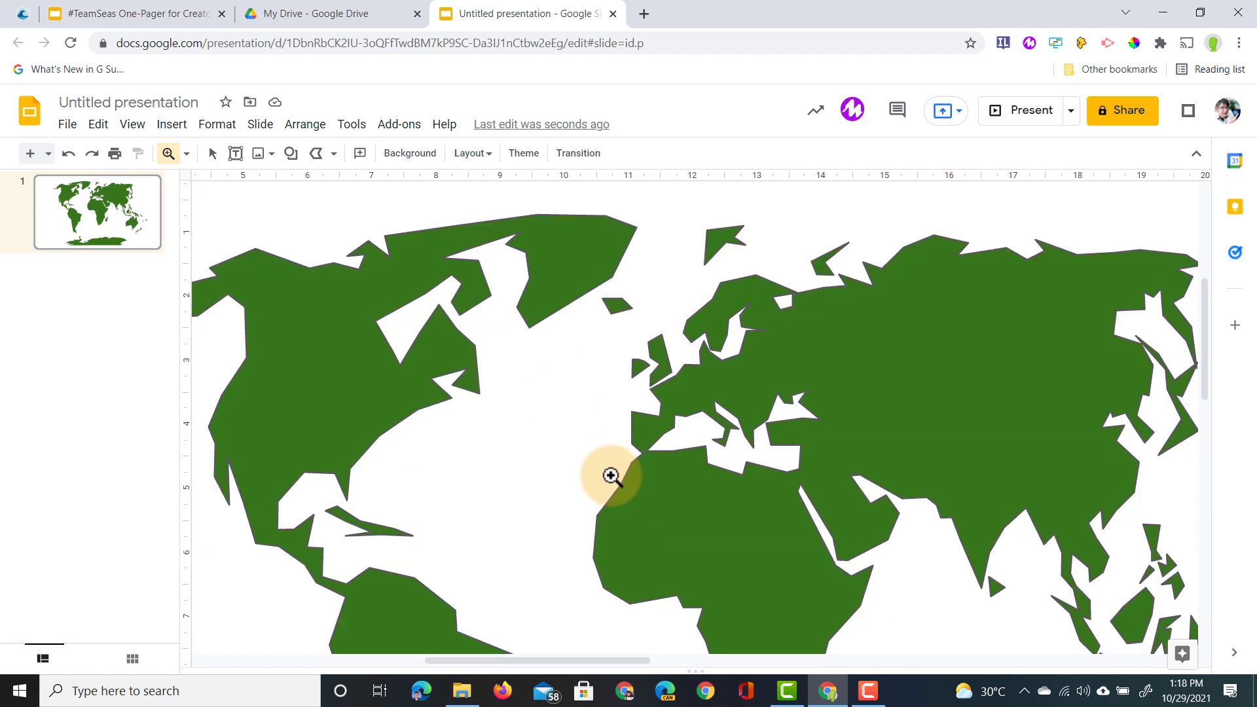
{"action": "scroll", "scroll_direction": "down", "scroll_amount": 3}
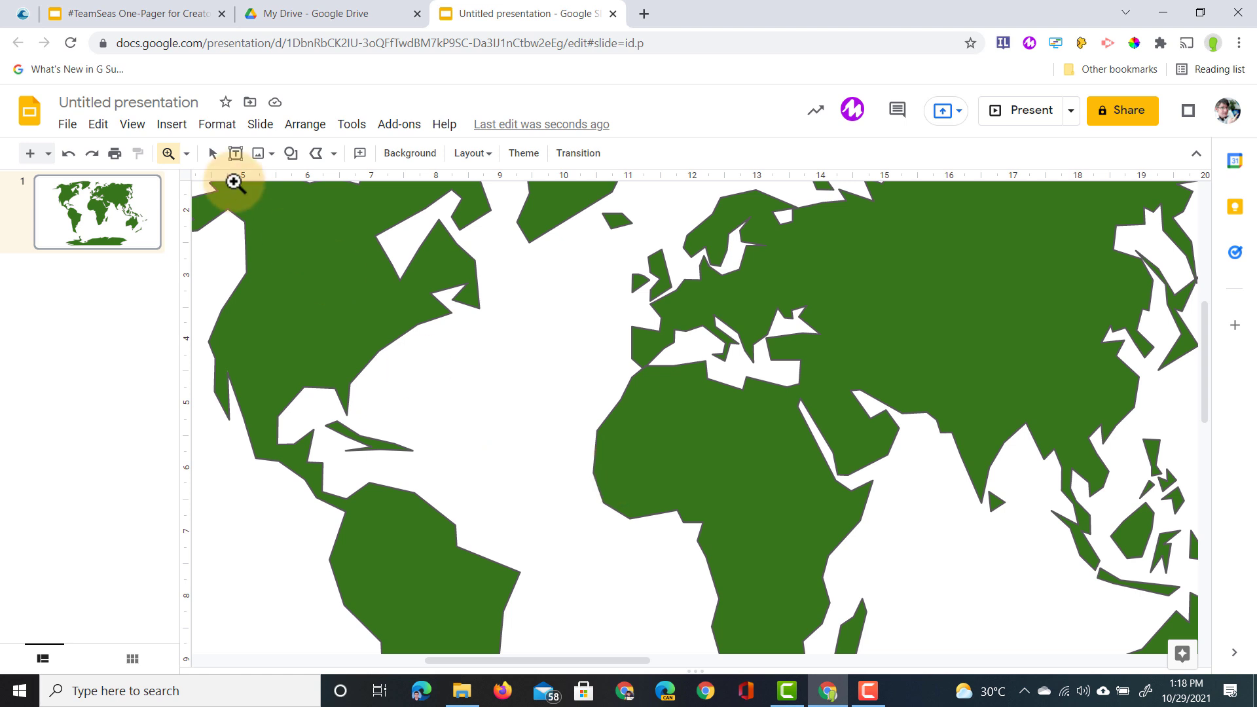
- Insert a red 'plastic cup' web image onto the map, then reopen web image search
{"action": "left_click", "coordinate": [171, 125]}
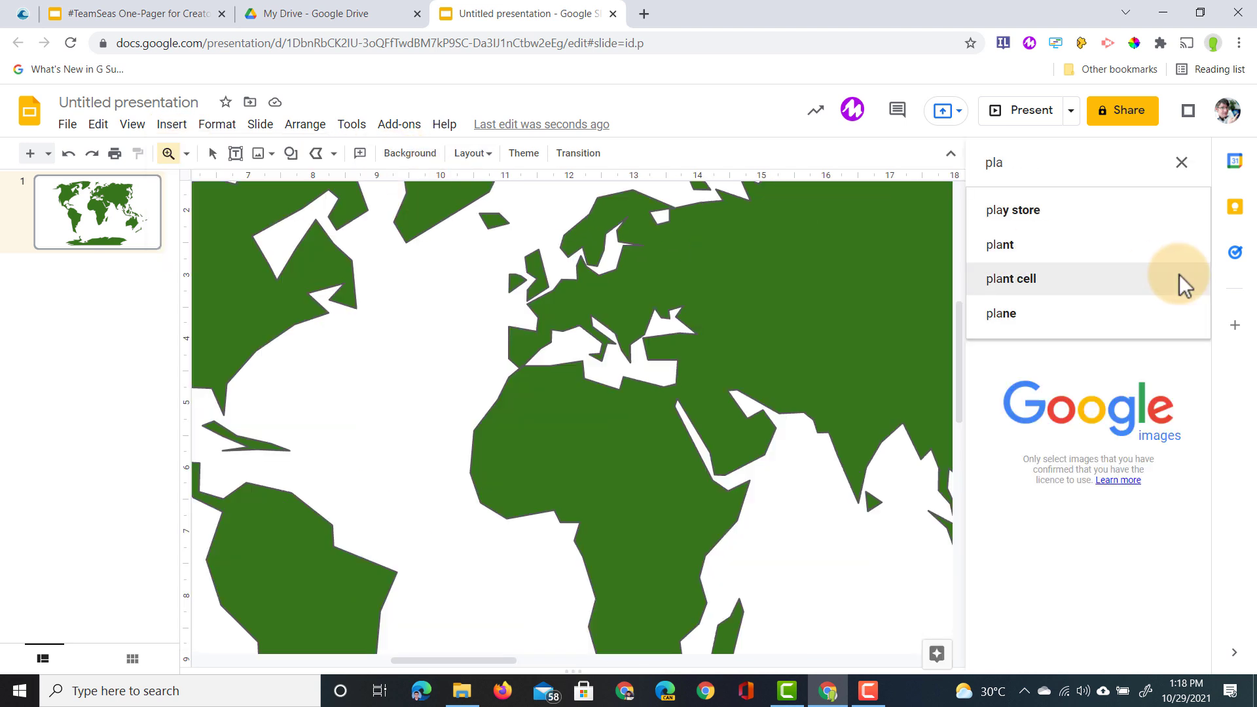
{"action": "type", "text": "plastic cup"}
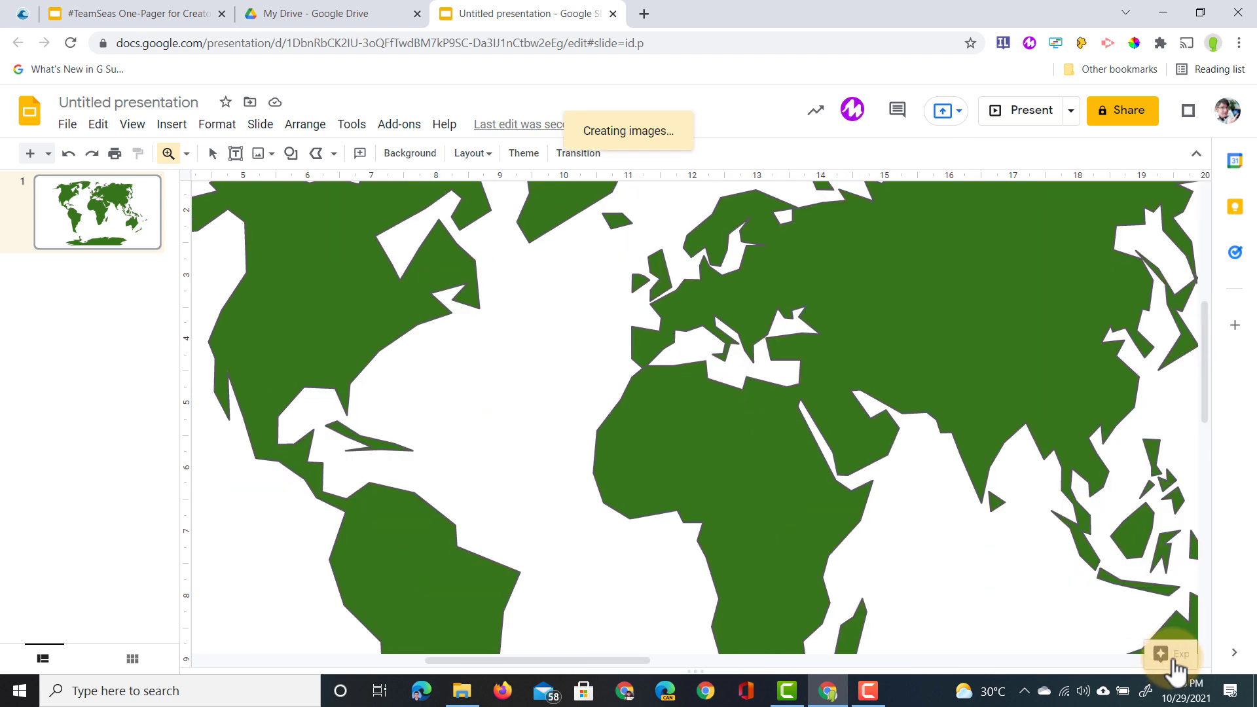
{"action": "left_click", "coordinate": [542, 406]}
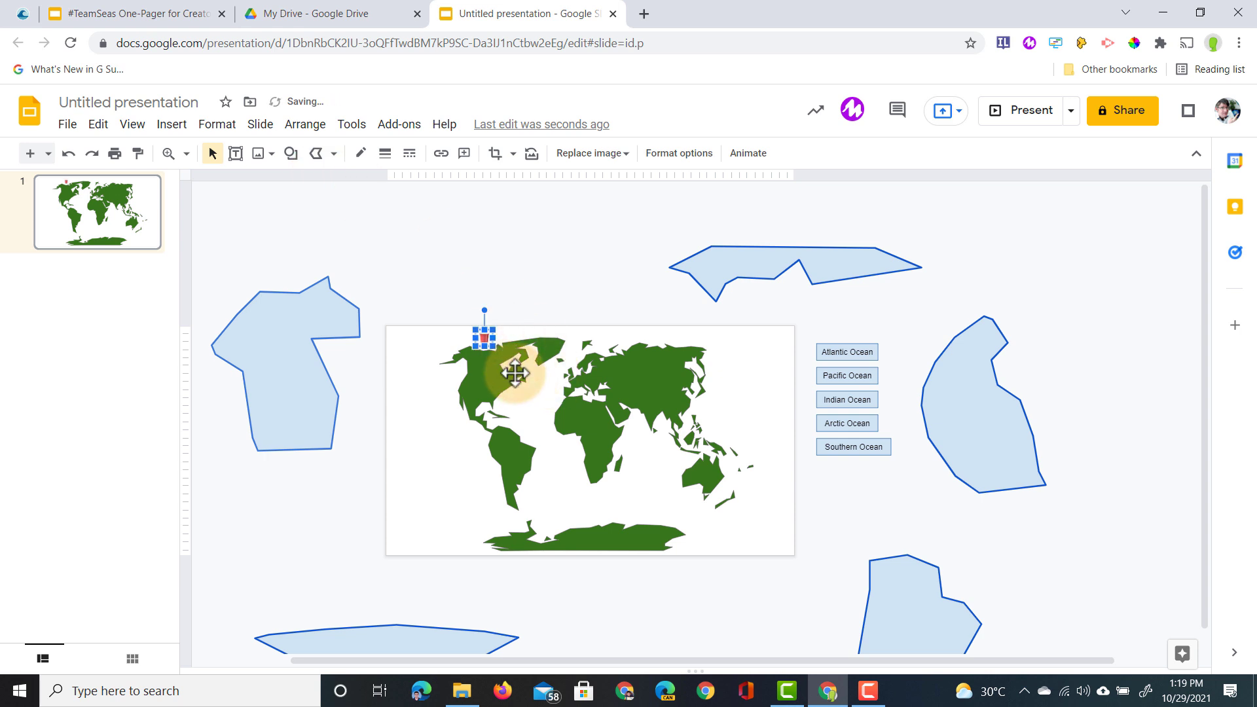
{"action": "left_click", "coordinate": [171, 124]}
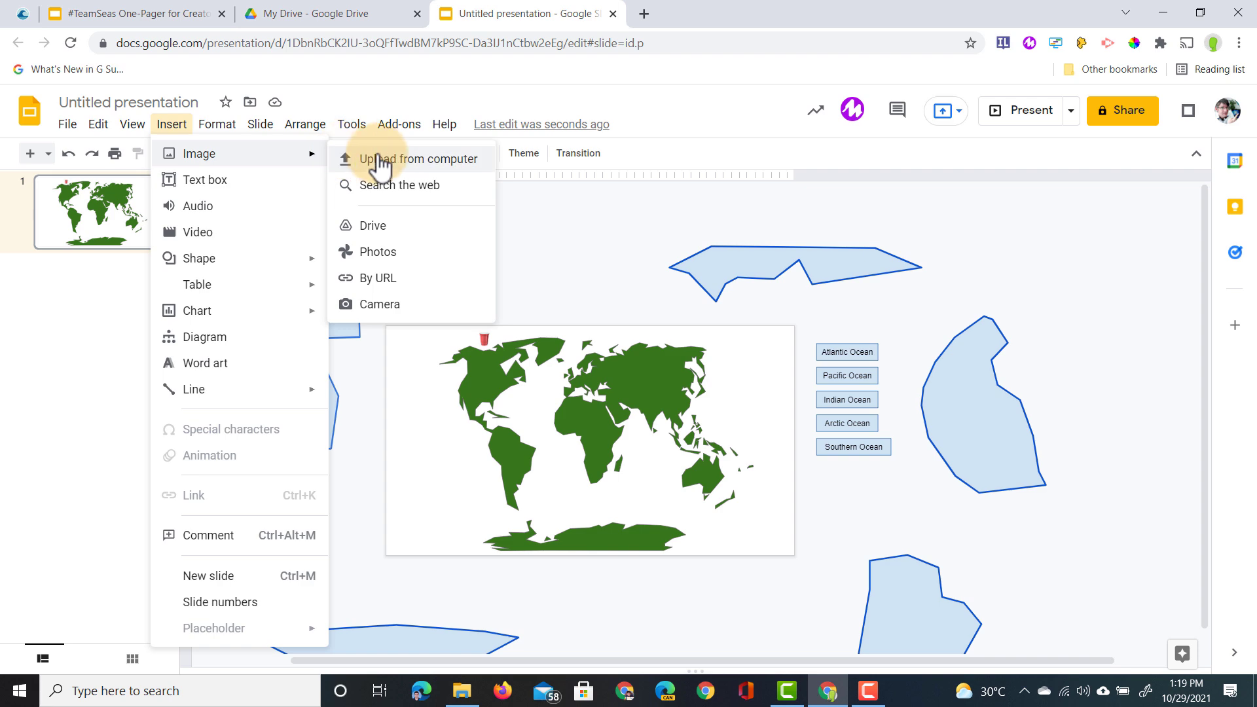
{"action": "left_click", "coordinate": [401, 186]}
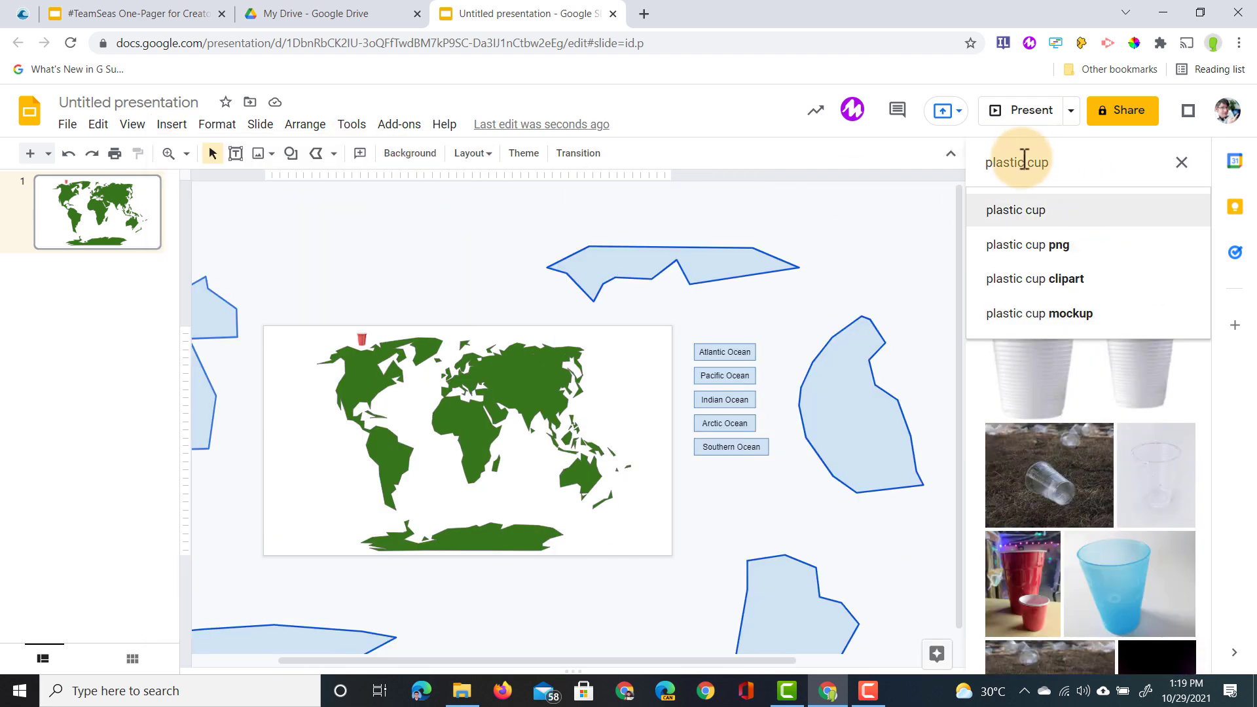
- Search 'plastic straws' and insert the colourful plastic straws picture
{"action": "key", "text": "Backspace"}
{"action": "type", "text": "straws"}
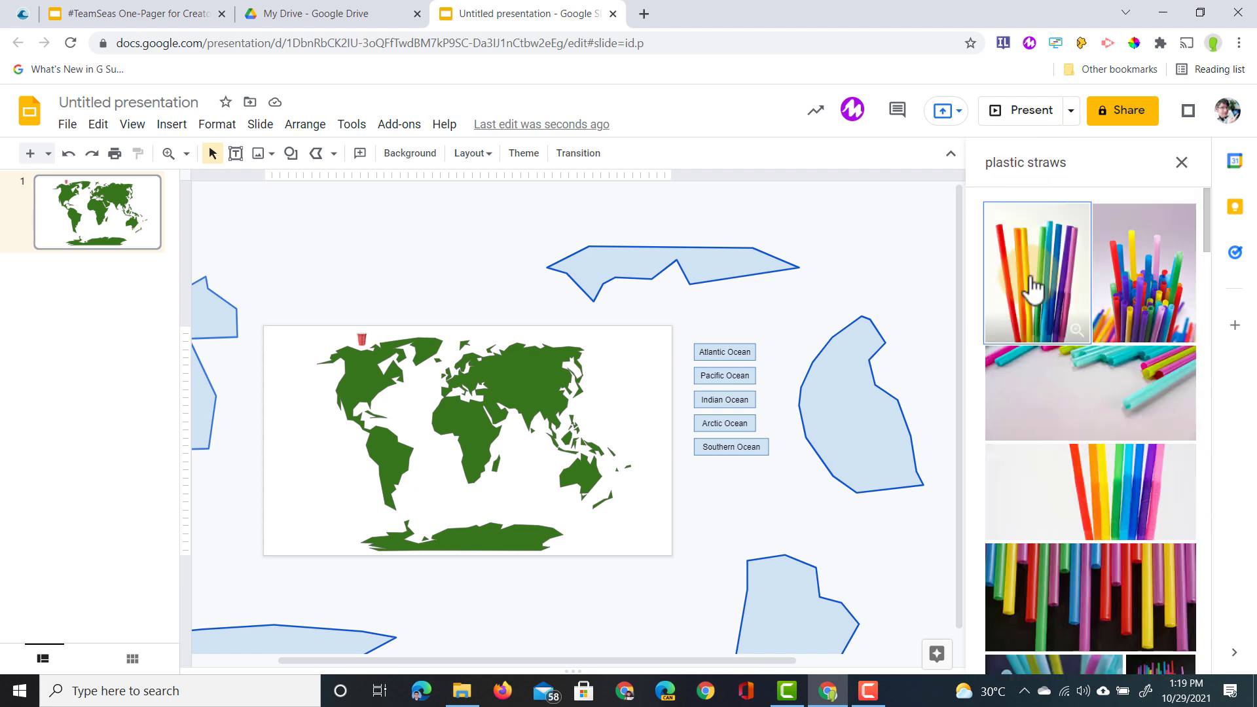
{"action": "scroll", "scroll_direction": "down", "scroll_amount": 3}
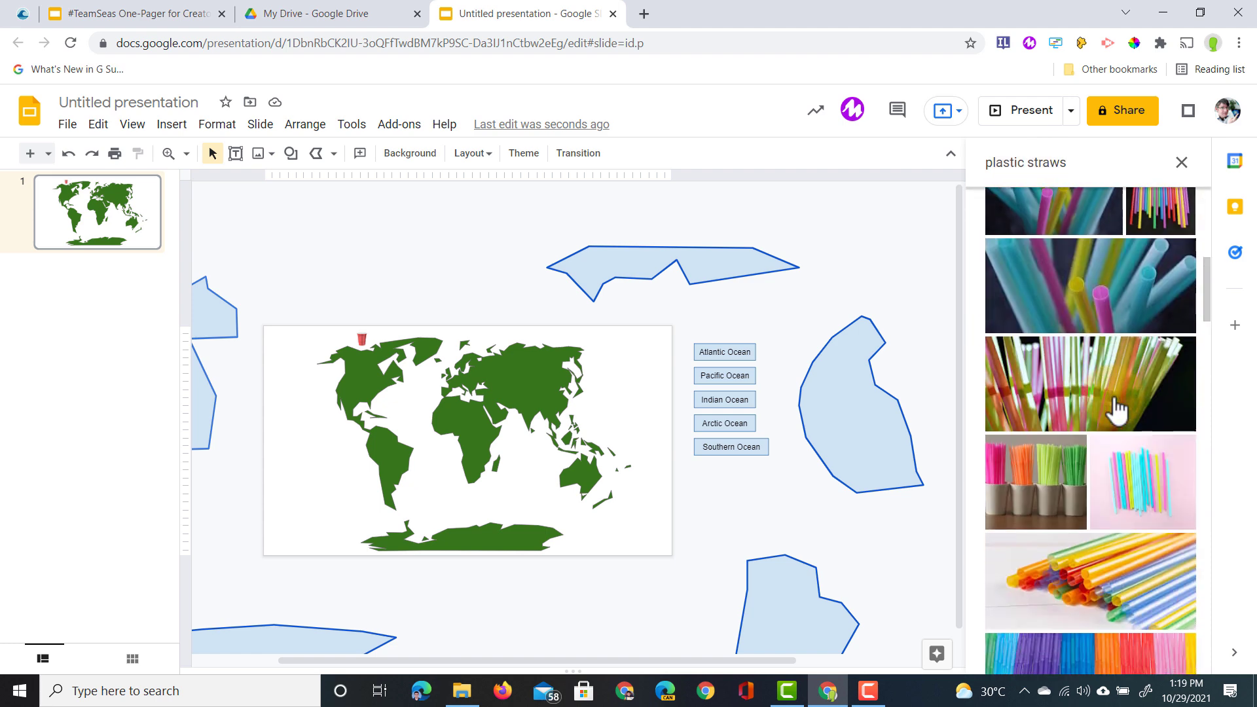
{"action": "scroll", "scroll_direction": "down", "scroll_amount": 3}
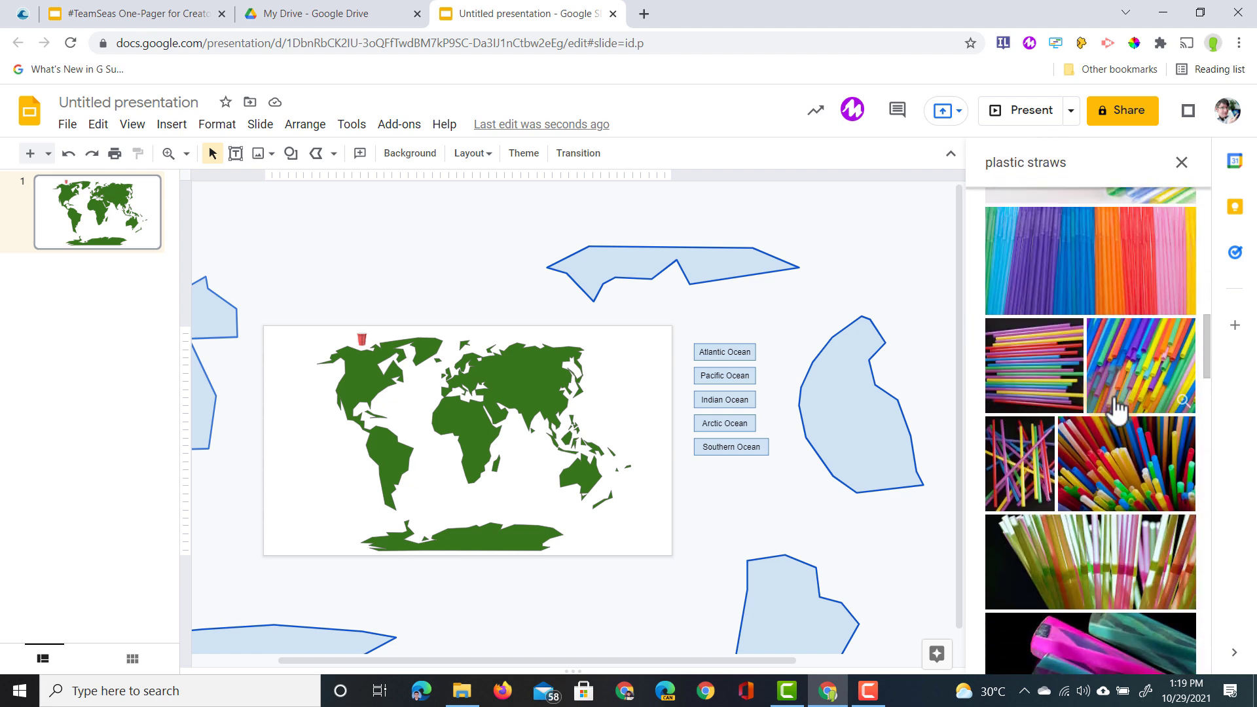
{"action": "scroll", "scroll_direction": "down", "scroll_amount": 3}
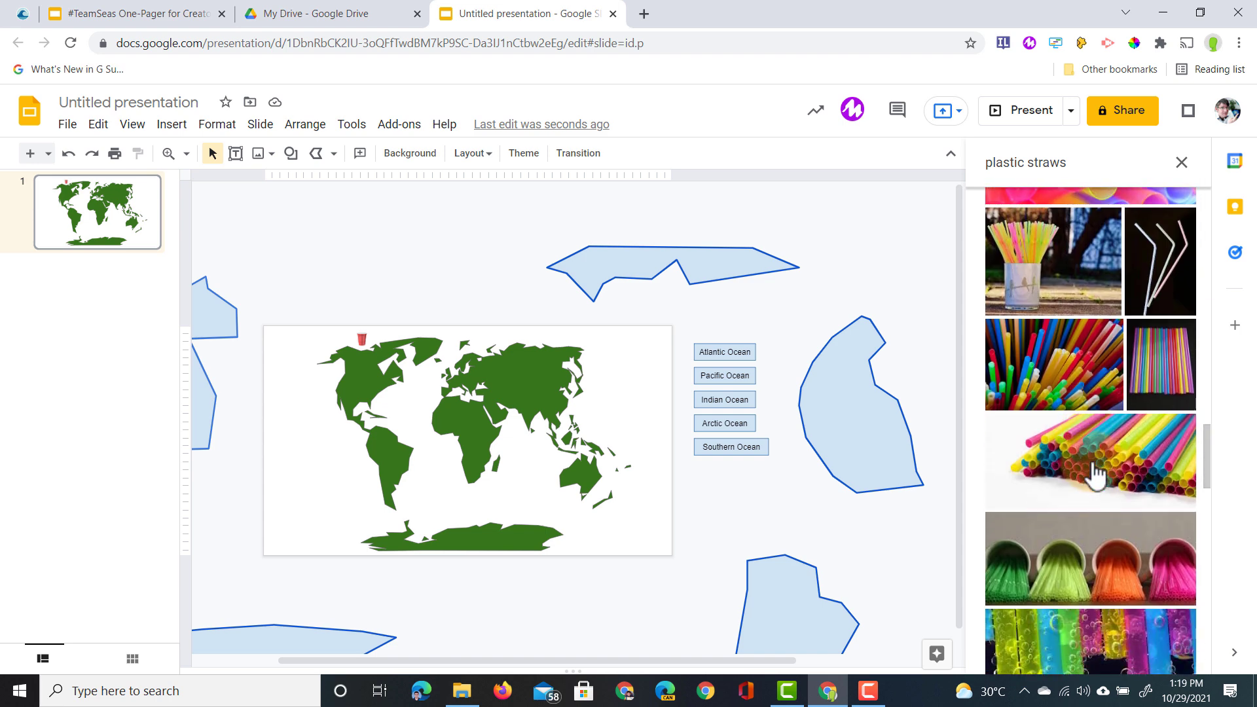
{"action": "scroll", "scroll_direction": "down", "scroll_amount": 3}
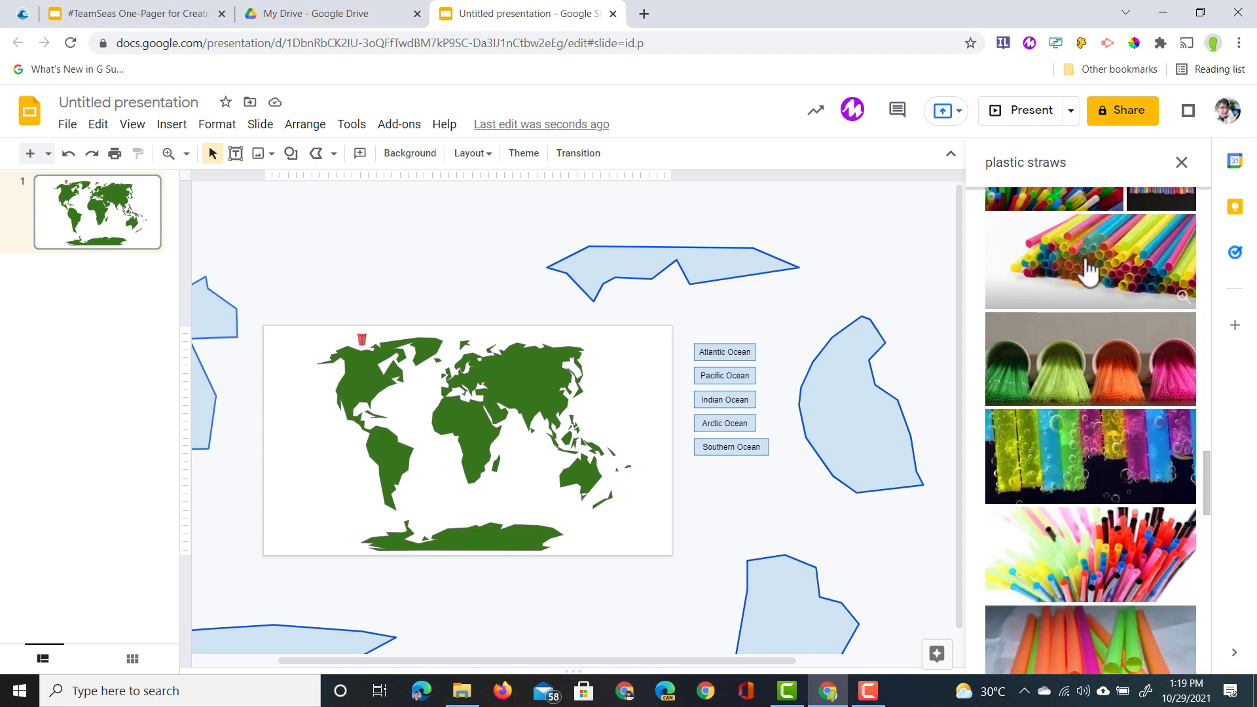
{"action": "left_click", "coordinate": [1088, 260]}
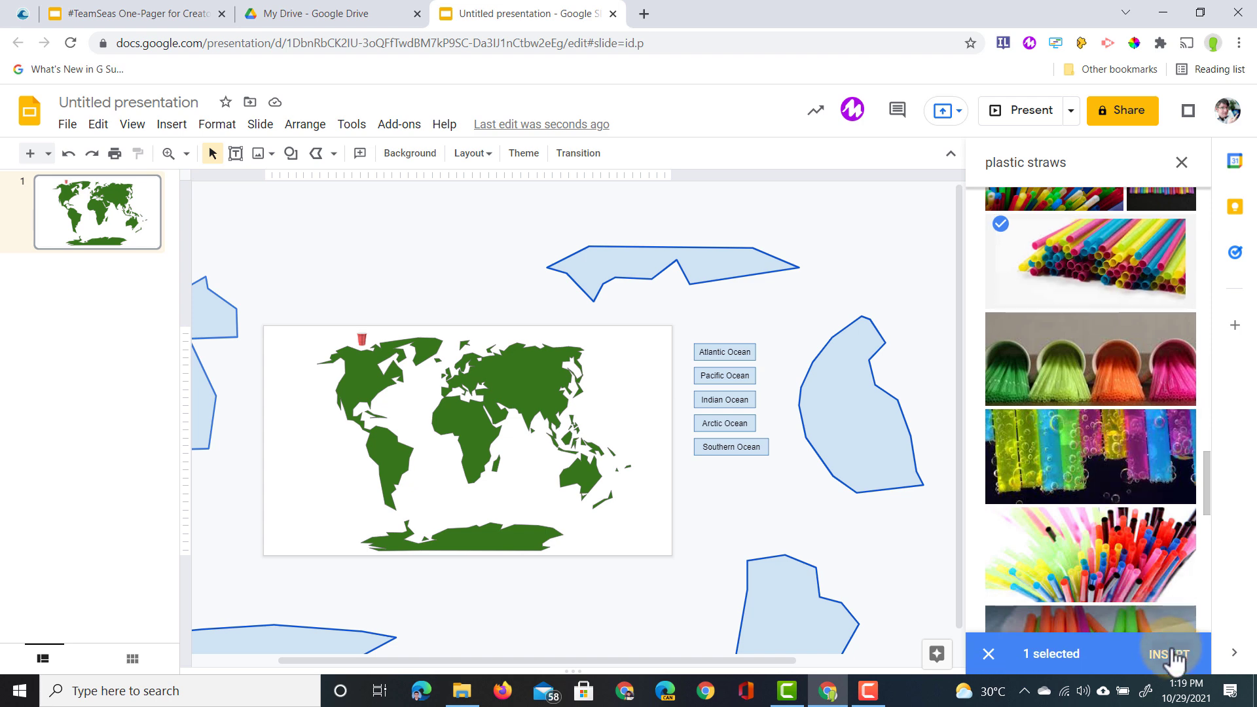
{"action": "left_click", "coordinate": [1169, 653]}
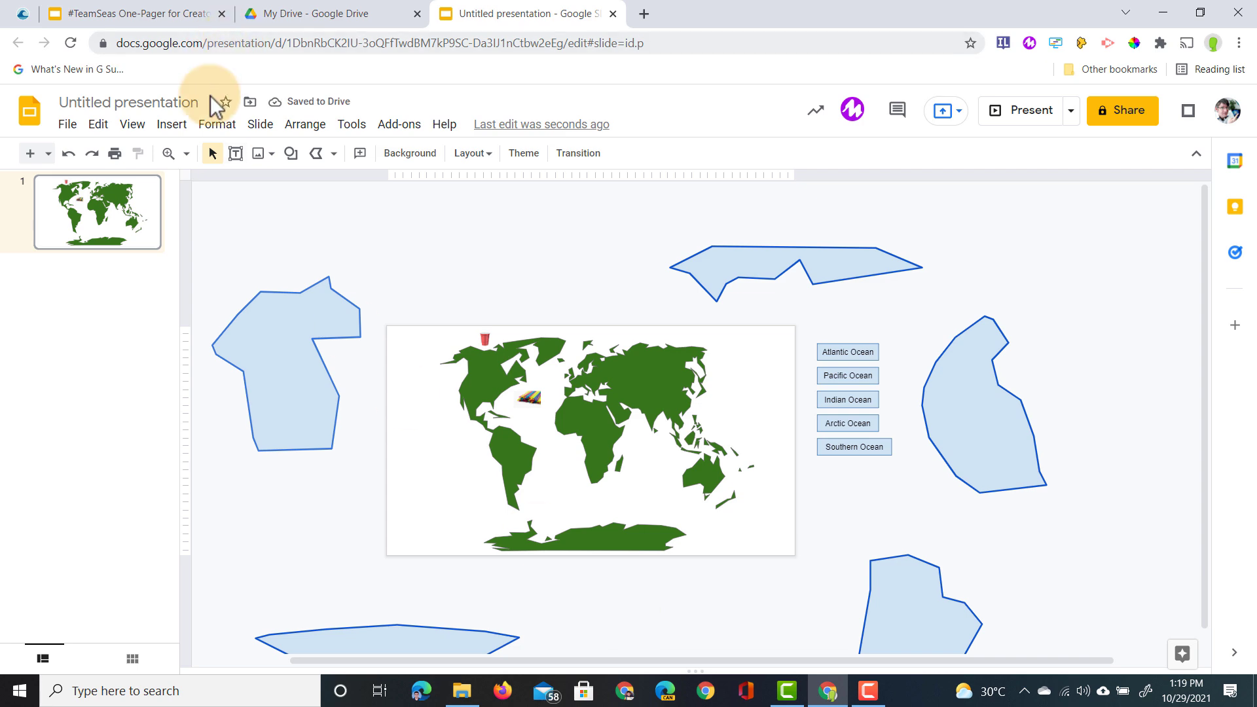
- Search the web for 'soda can' and insert a red soda can picture
{"action": "left_click", "coordinate": [172, 125]}
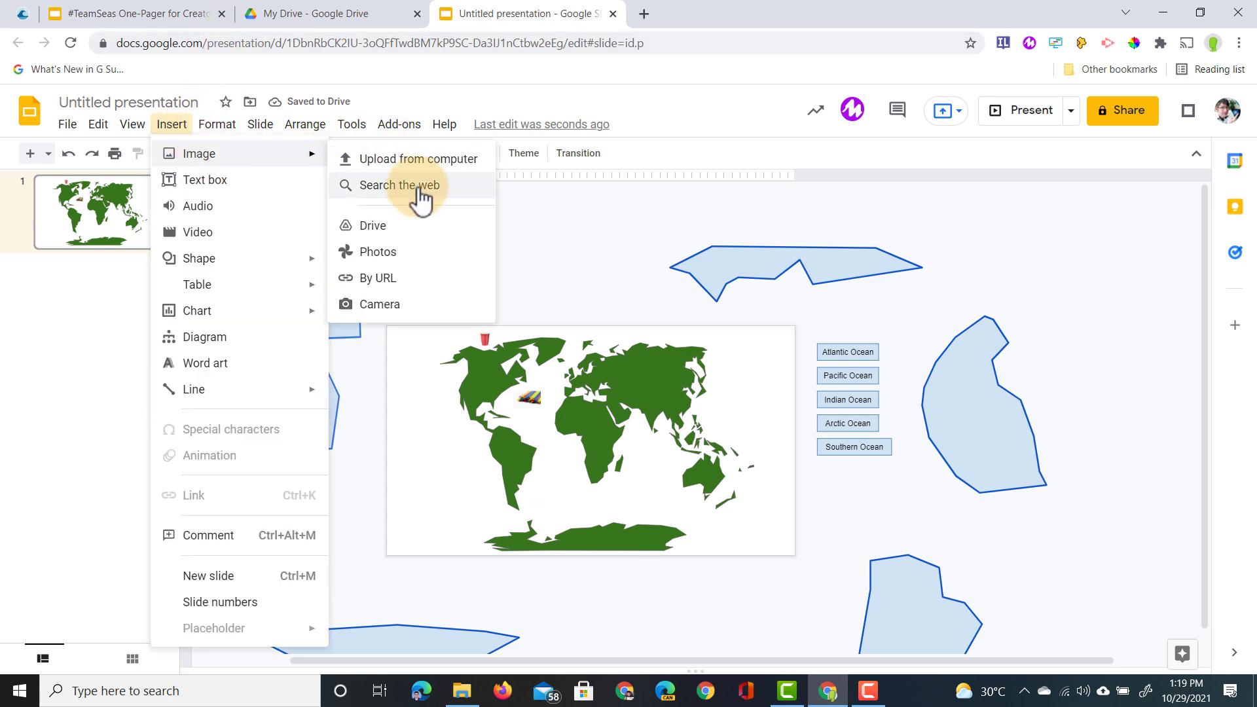
{"action": "left_click", "coordinate": [396, 185]}
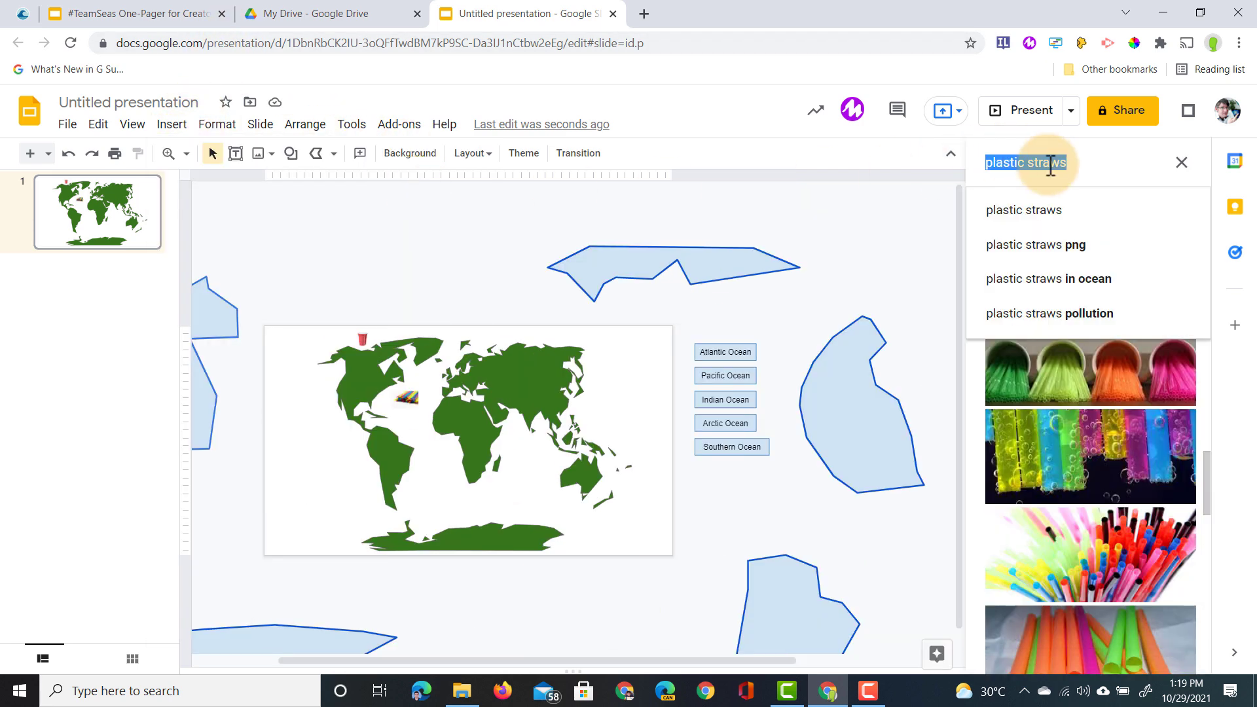
{"action": "type", "text": "soda can"}
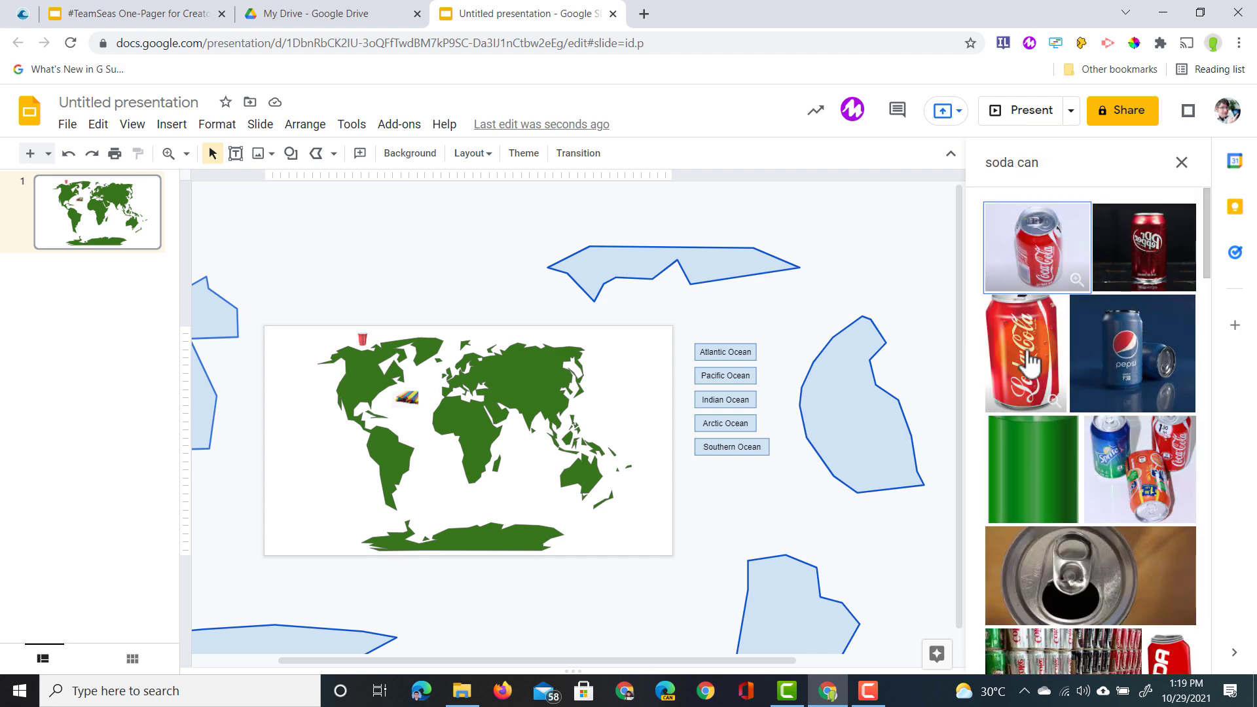
{"action": "left_click", "coordinate": [1180, 161]}
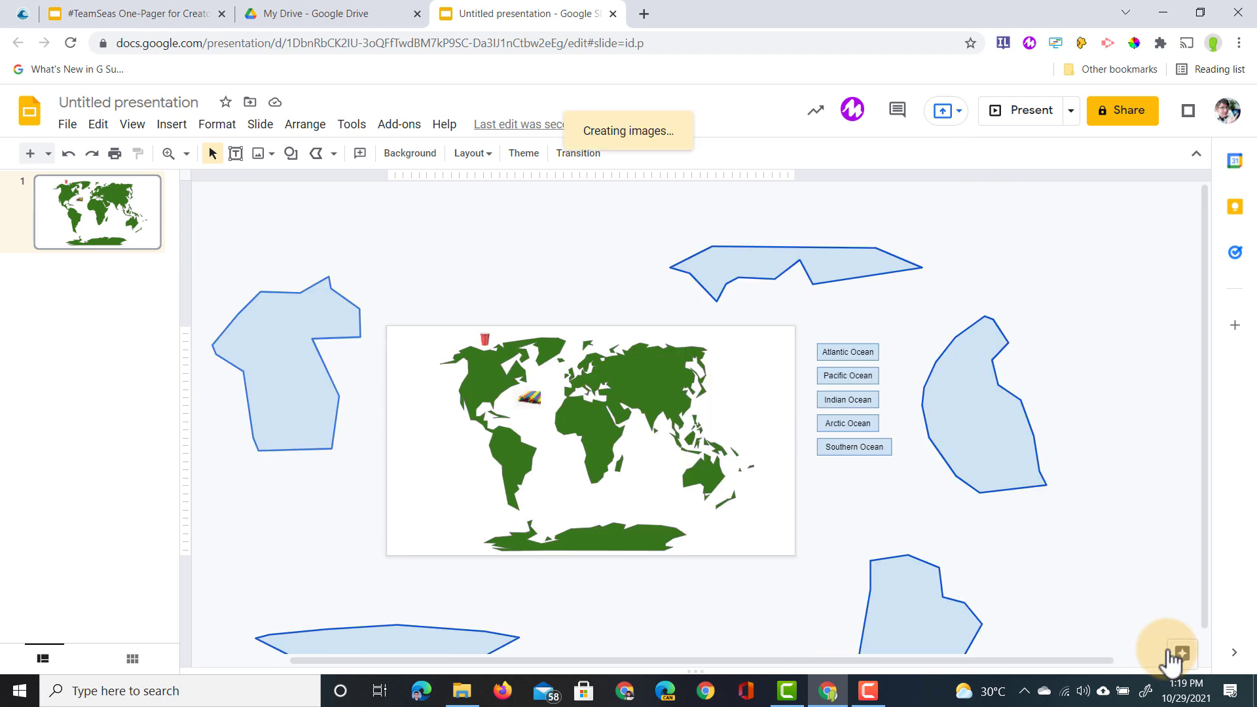
{"action": "left_click", "coordinate": [590, 440]}
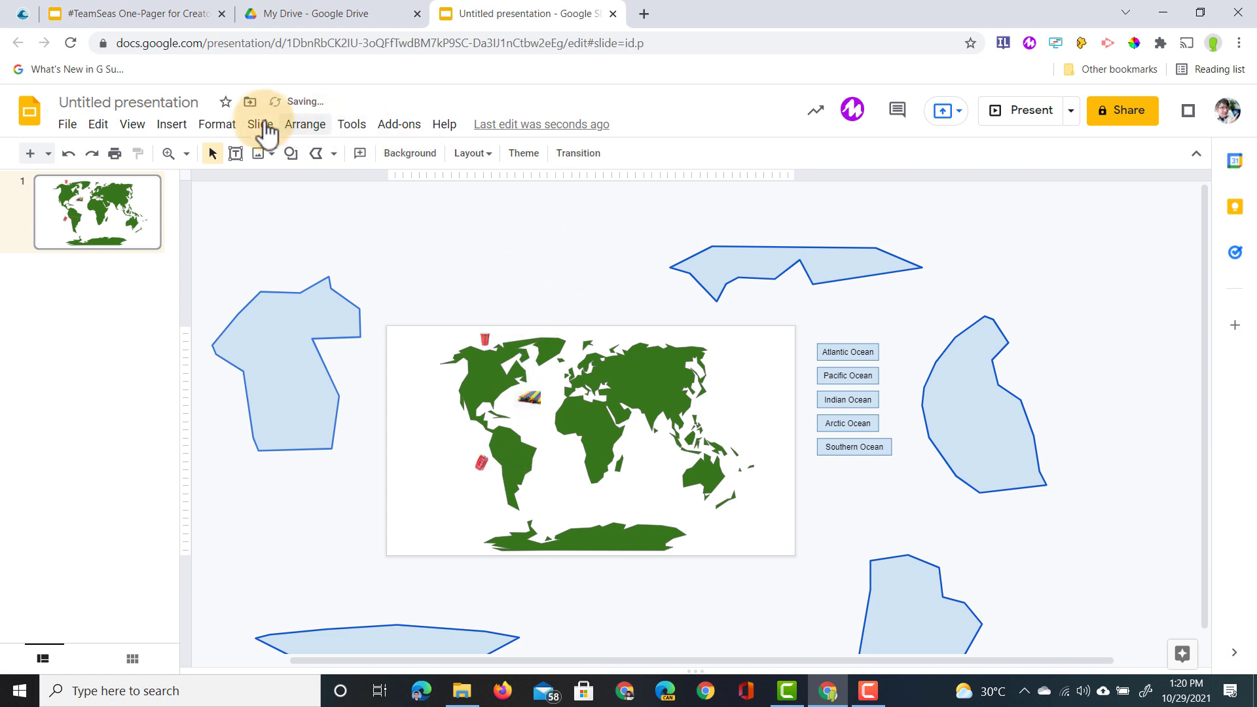
- Search the web for 'plastic bags' and insert the picture near Australia
{"action": "left_click", "coordinate": [170, 125]}
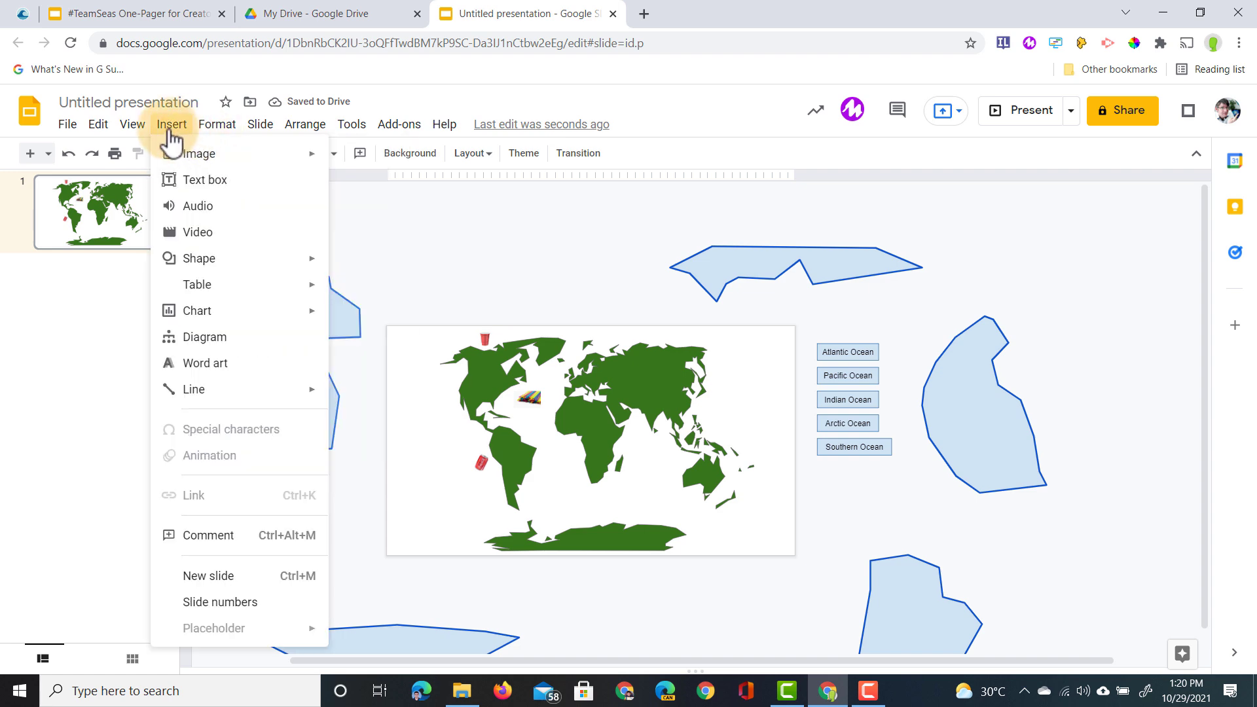
{"action": "left_click", "coordinate": [197, 153]}
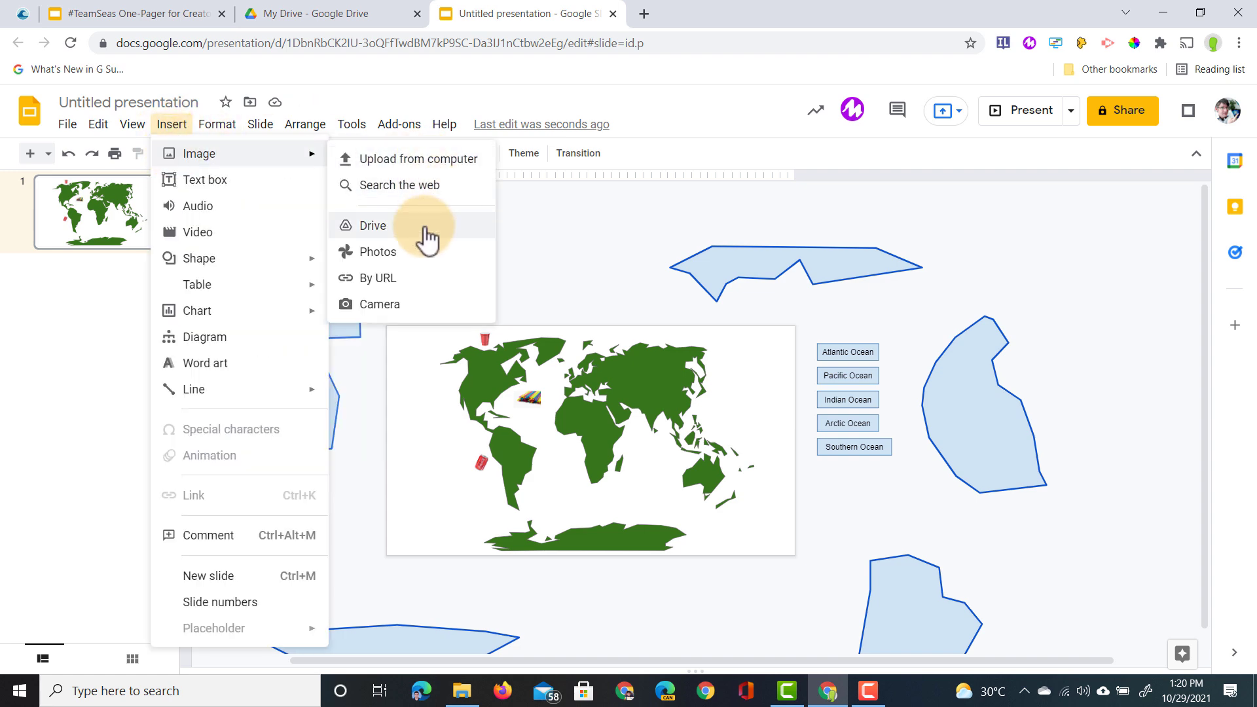
{"action": "left_click", "coordinate": [403, 184]}
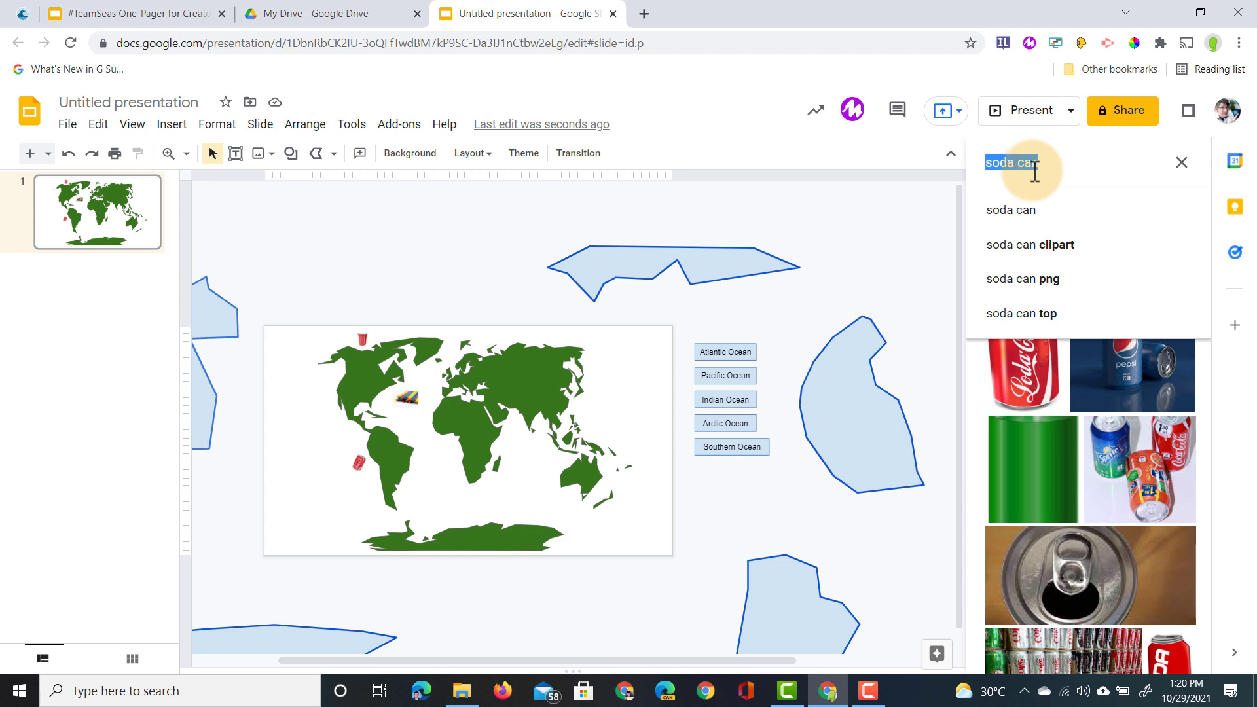
{"action": "type", "text": "plastic bags"}
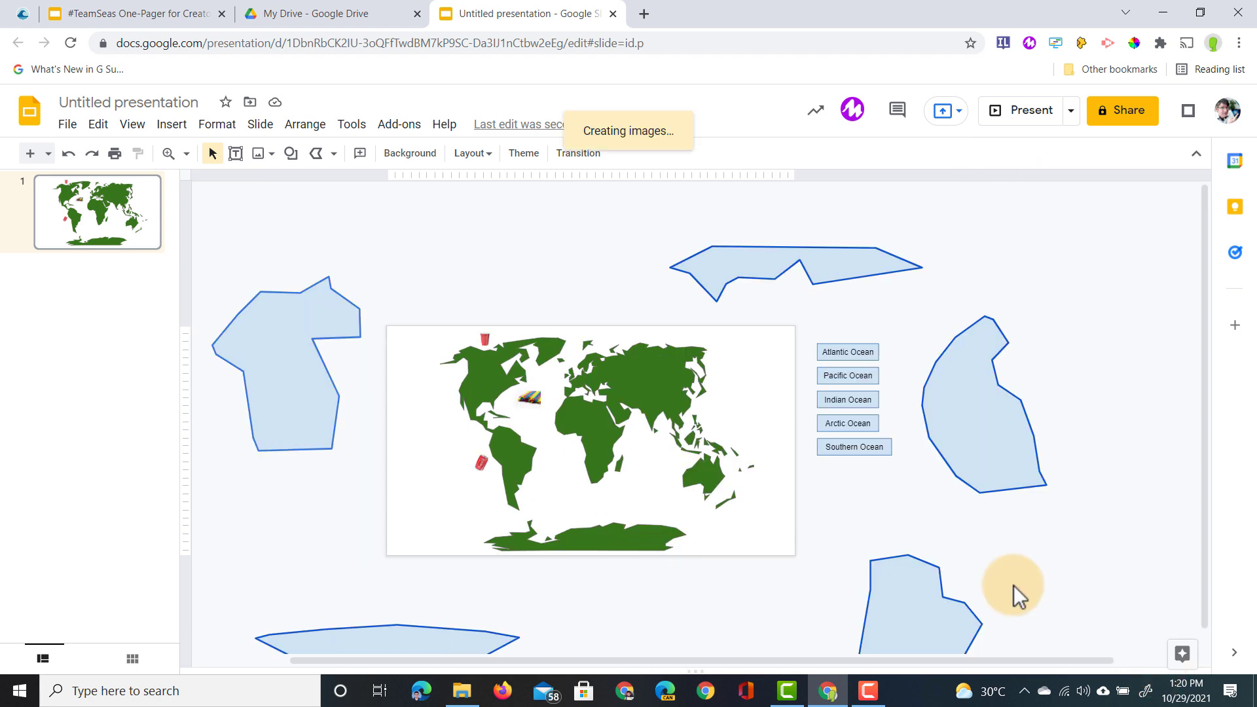
{"action": "left_click", "coordinate": [695, 346]}
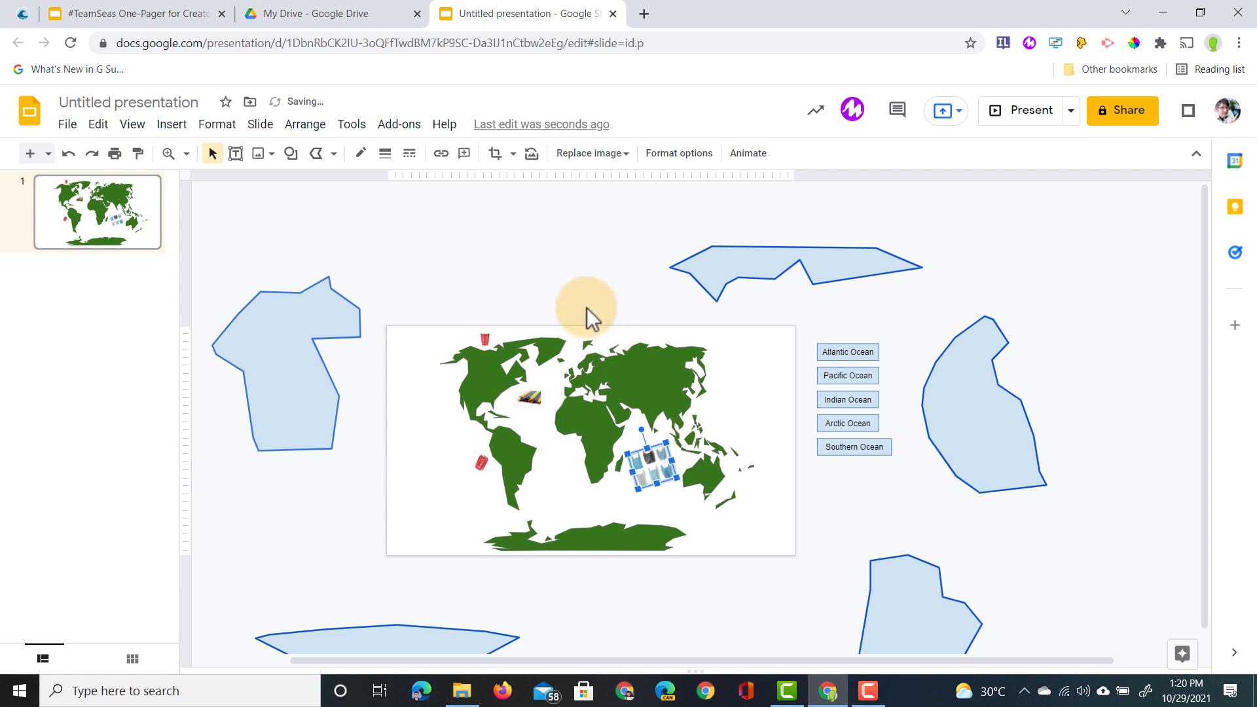
{"action": "left_click", "coordinate": [171, 125]}
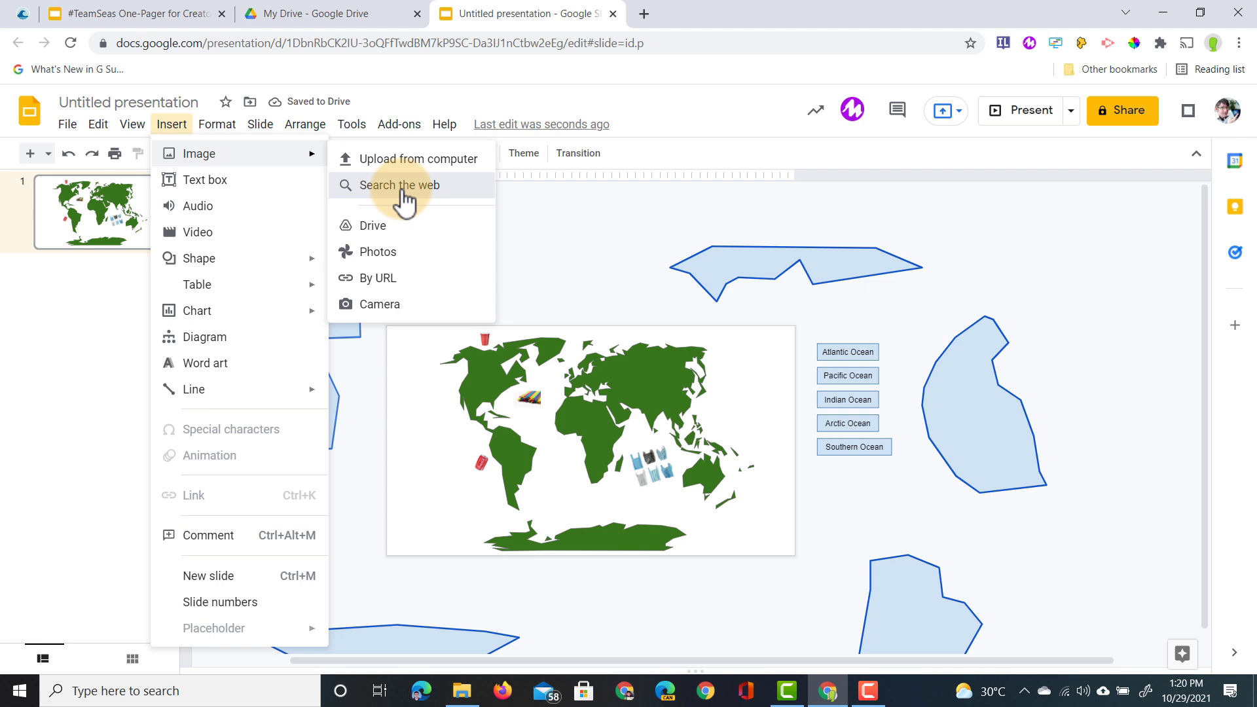
- Search the web for 'tire' and insert the black tire picture
{"action": "left_click", "coordinate": [399, 185]}
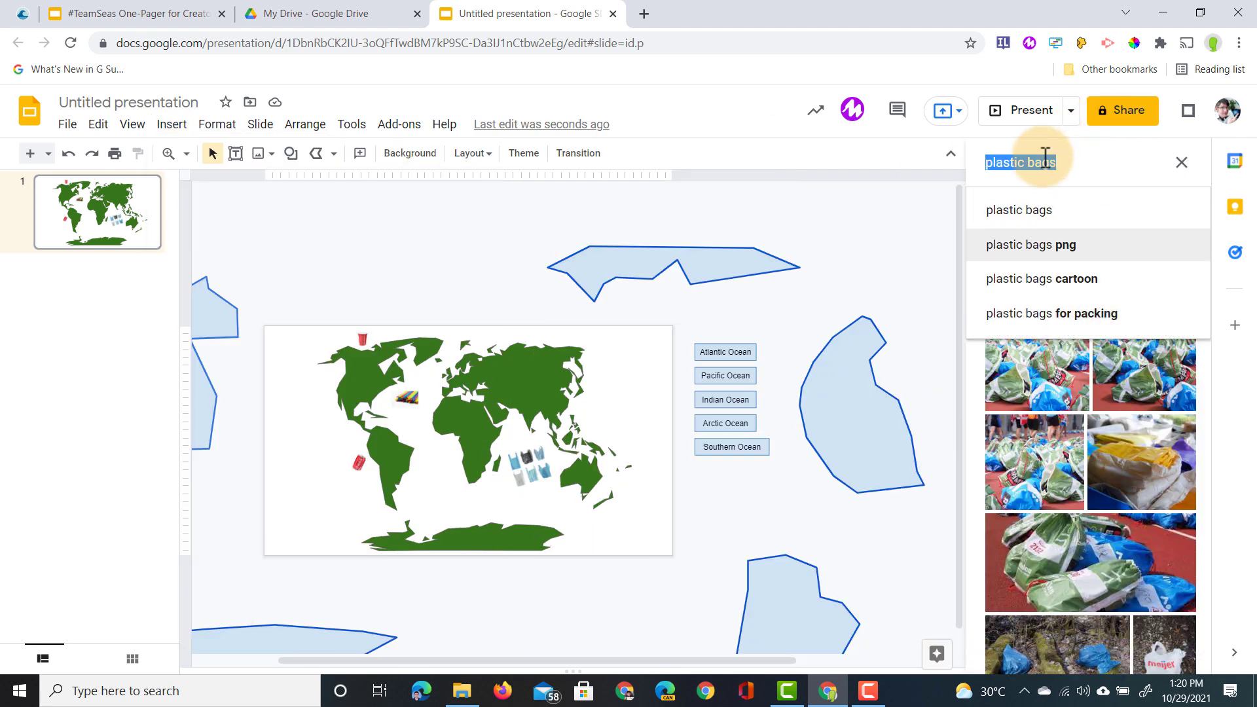
{"action": "type", "text": "tire"}
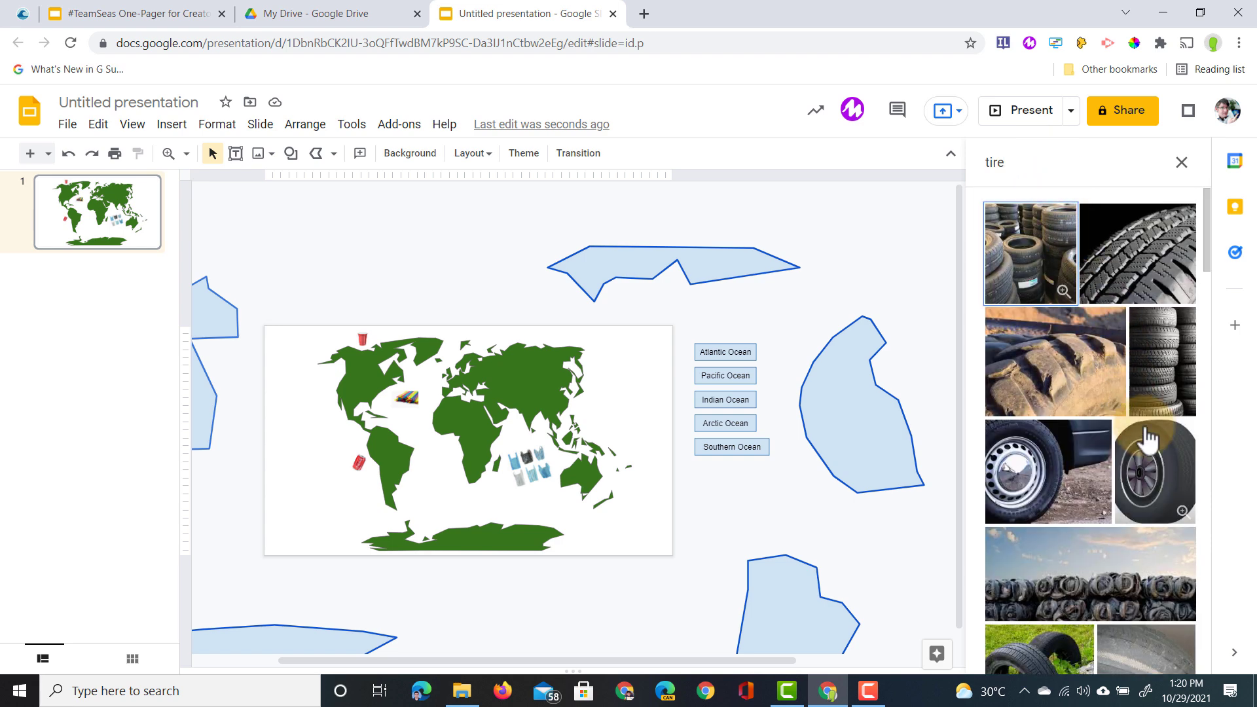
{"action": "left_click", "coordinate": [1154, 470]}
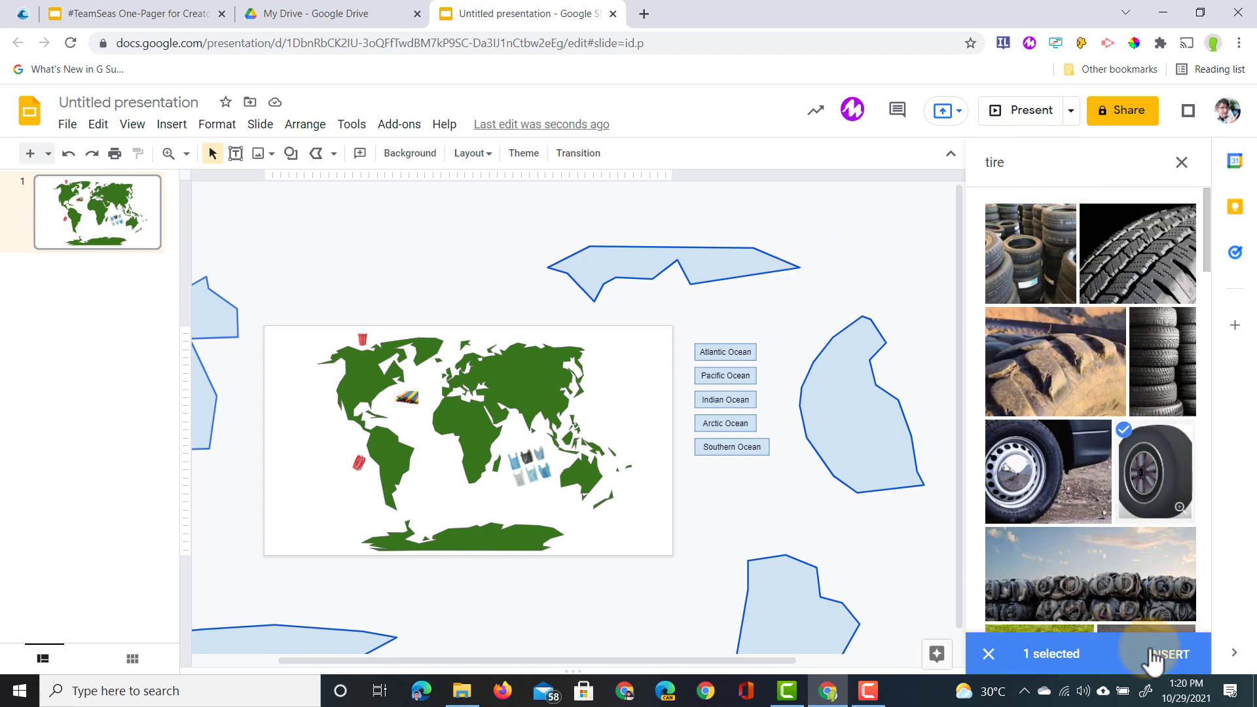
{"action": "left_click", "coordinate": [1167, 654]}
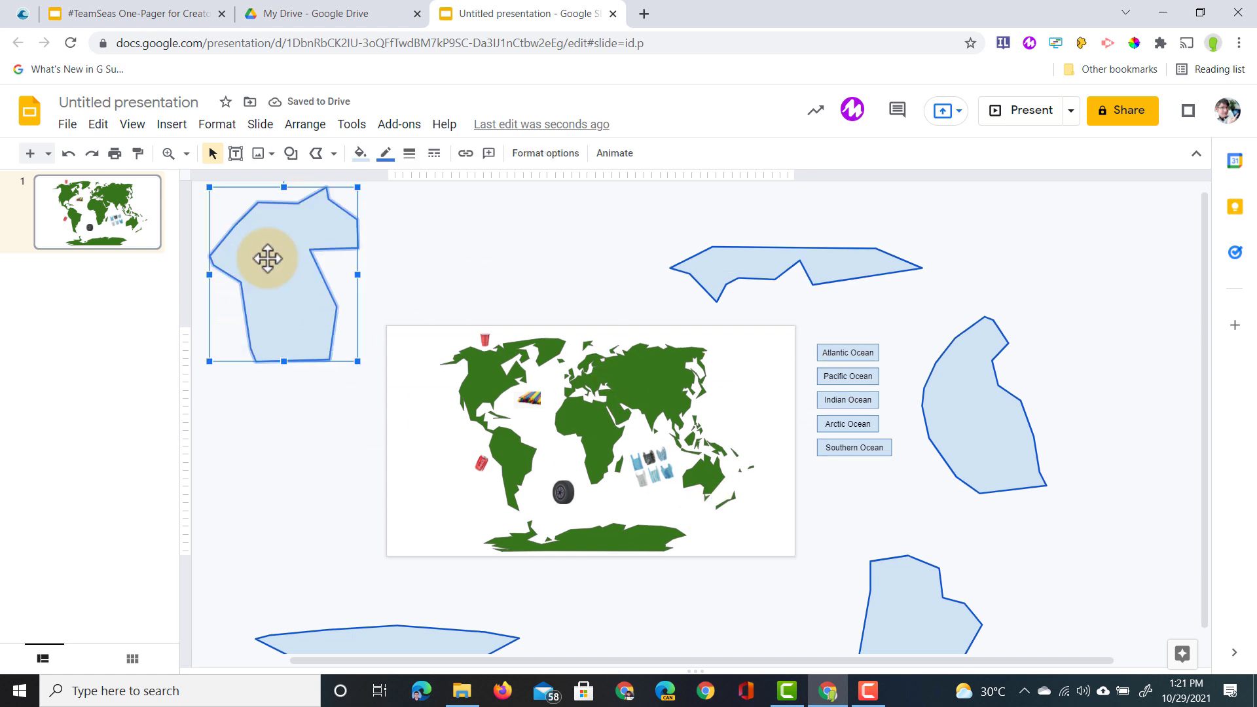
- Type 'Find all the rubbish and remove it from our oc…' into the rounded box
{"action": "left_click", "coordinate": [290, 153]}
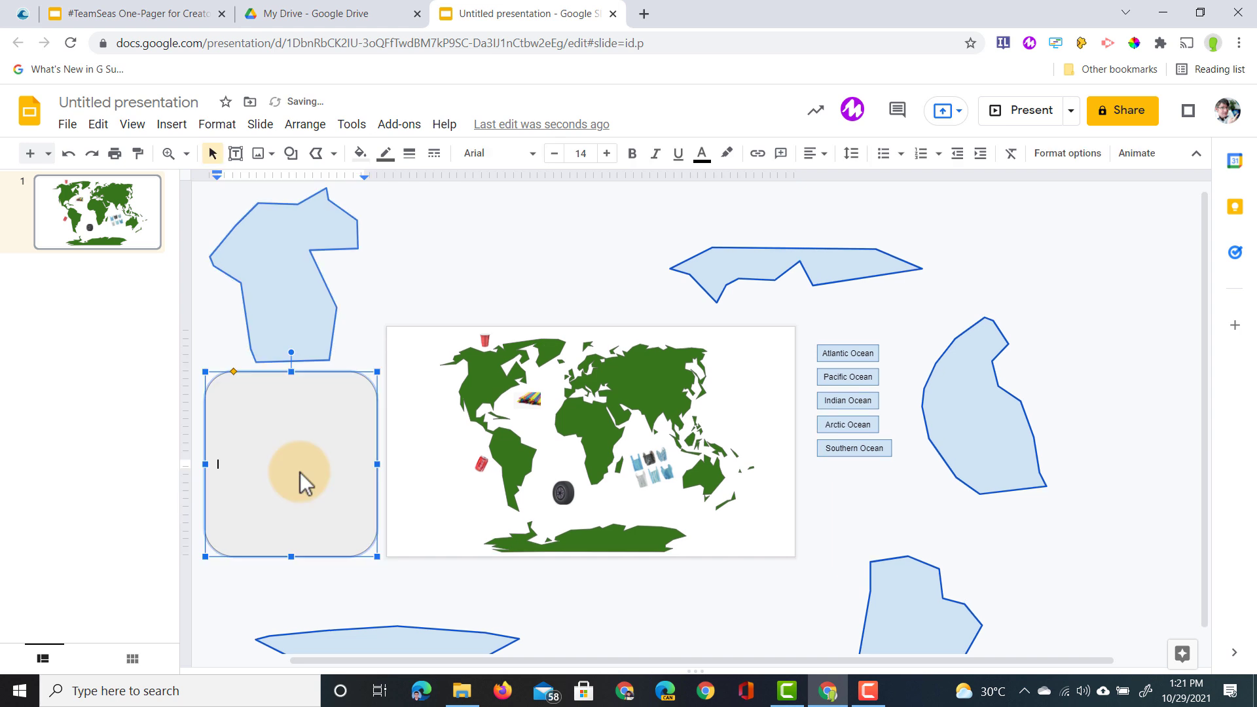
{"action": "type", "text": "Find all the"}
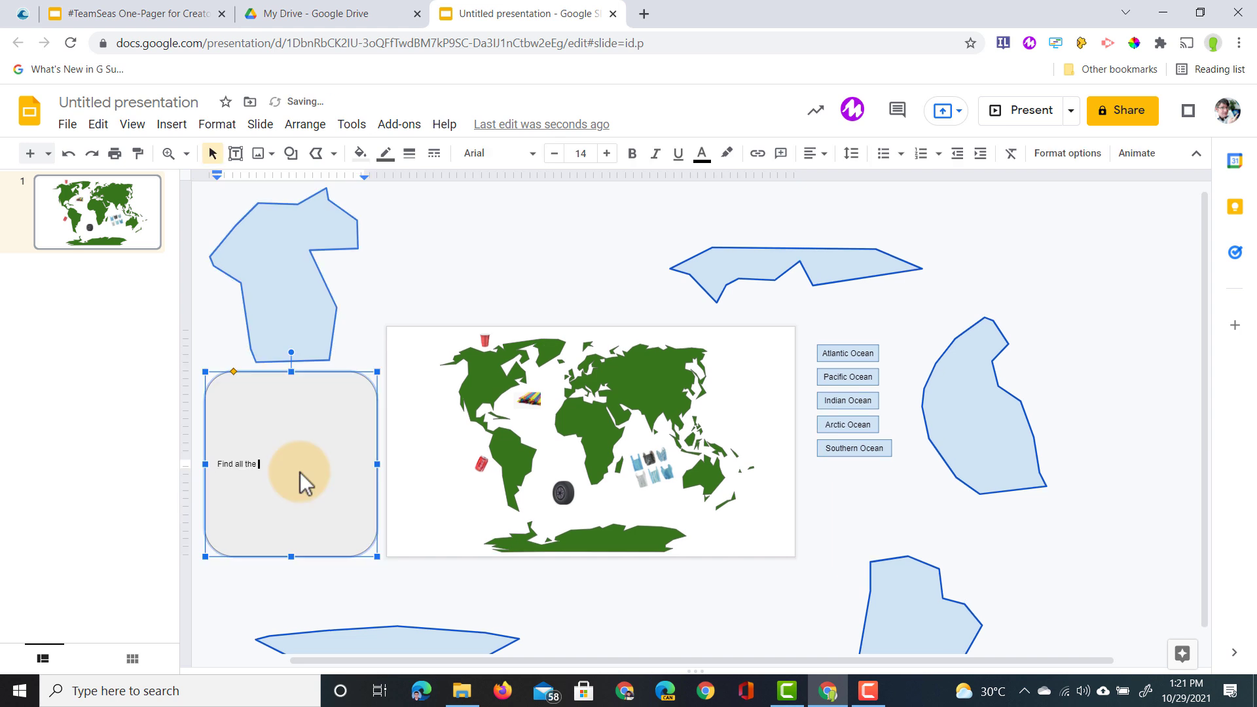
{"action": "type", "text": "rubbish and"}
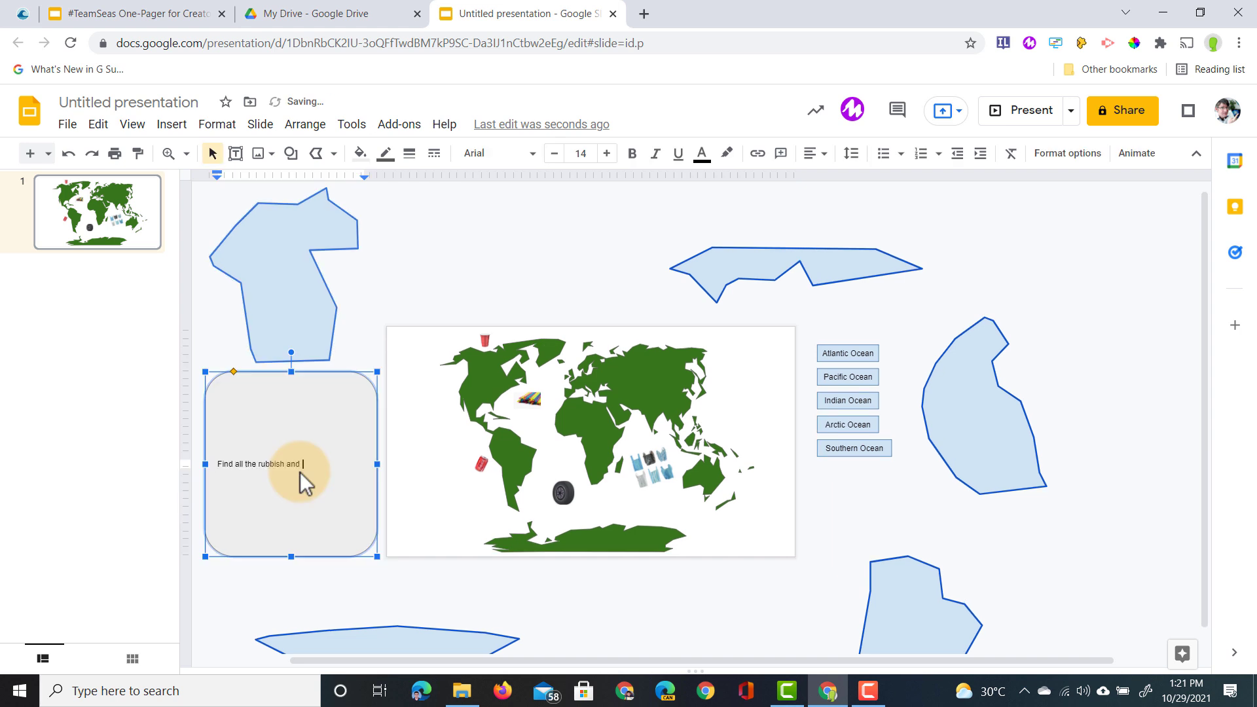
{"action": "type", "text": "remove it from"}
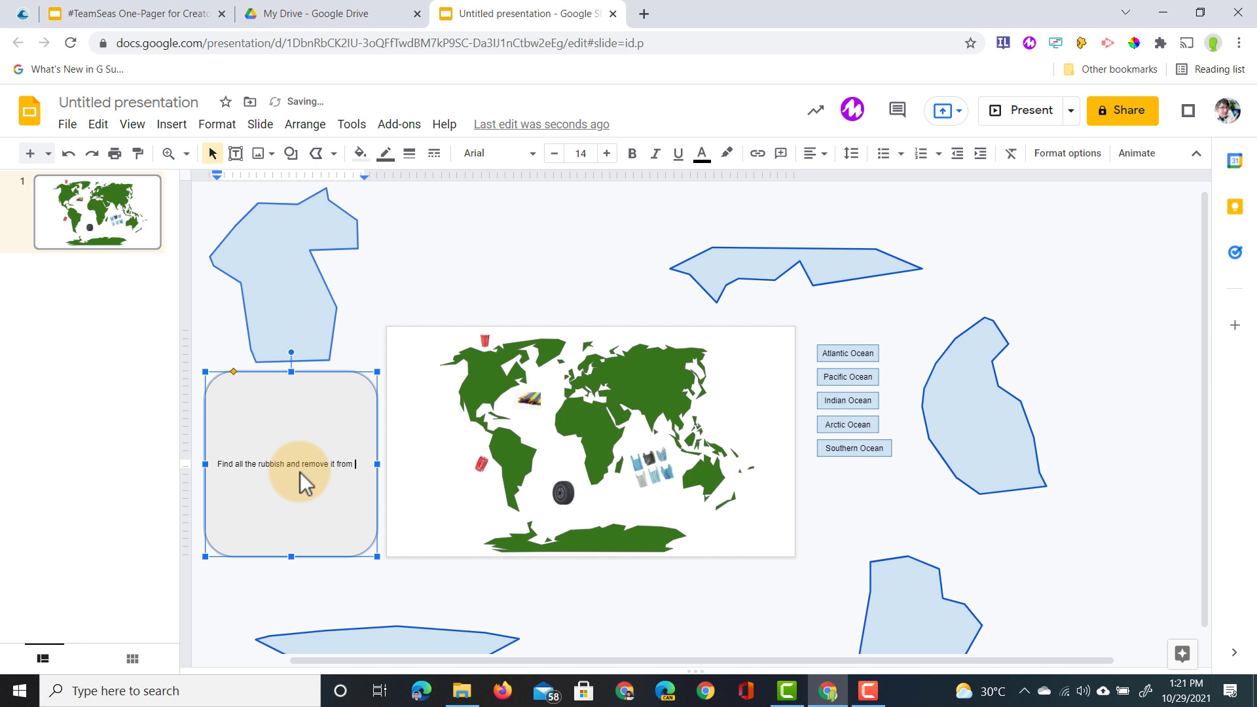
{"action": "type", "text": "our oc"}
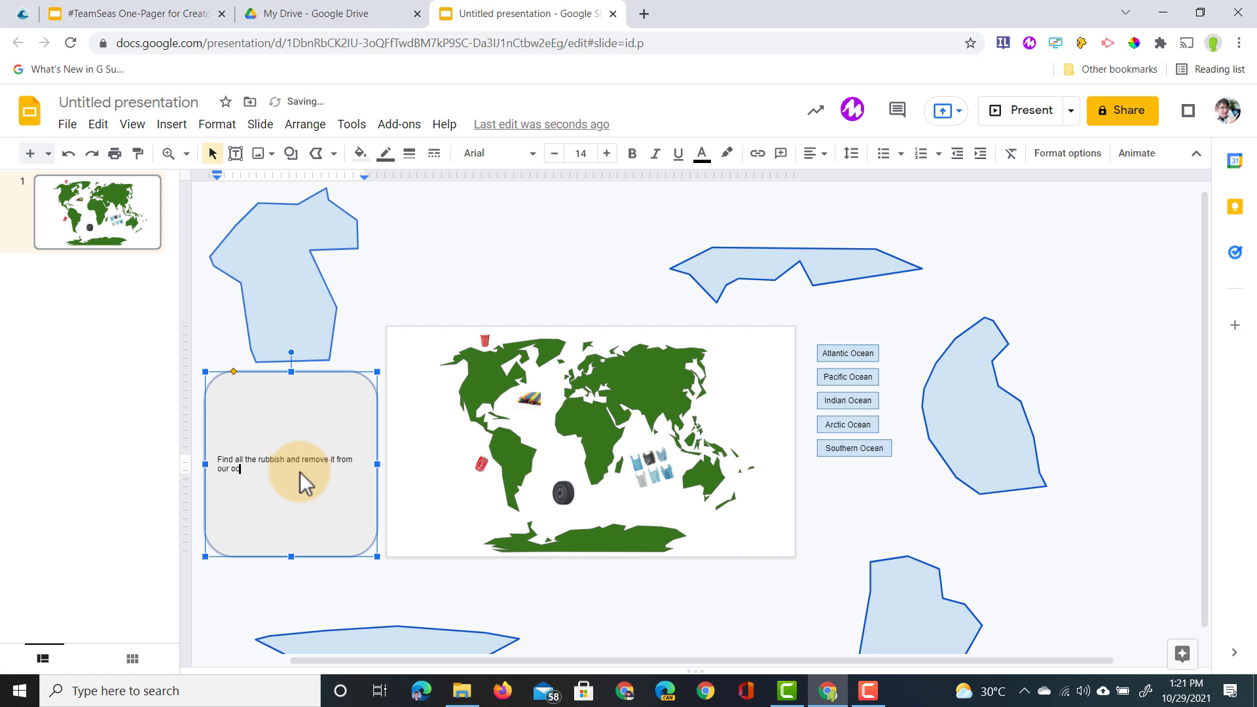
- Align the instruction text to the top of the box and start enlarging it
{"action": "left_click", "coordinate": [811, 152]}
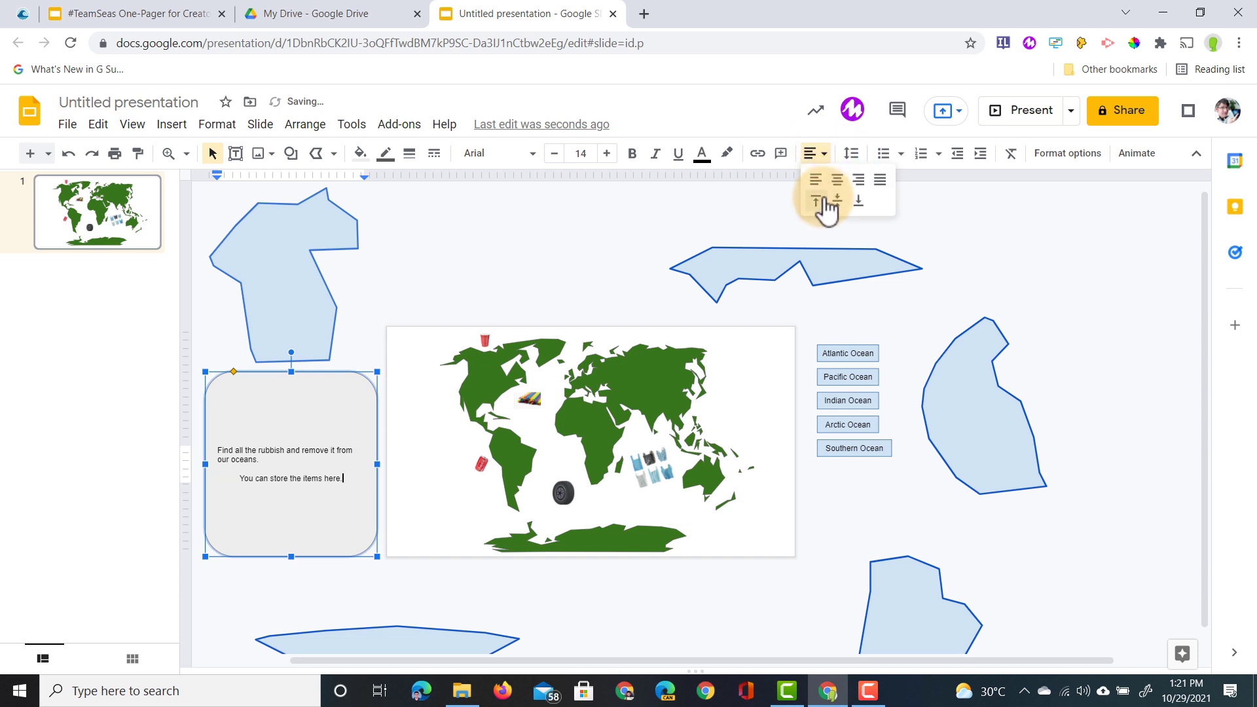
{"action": "left_click", "coordinate": [815, 201]}
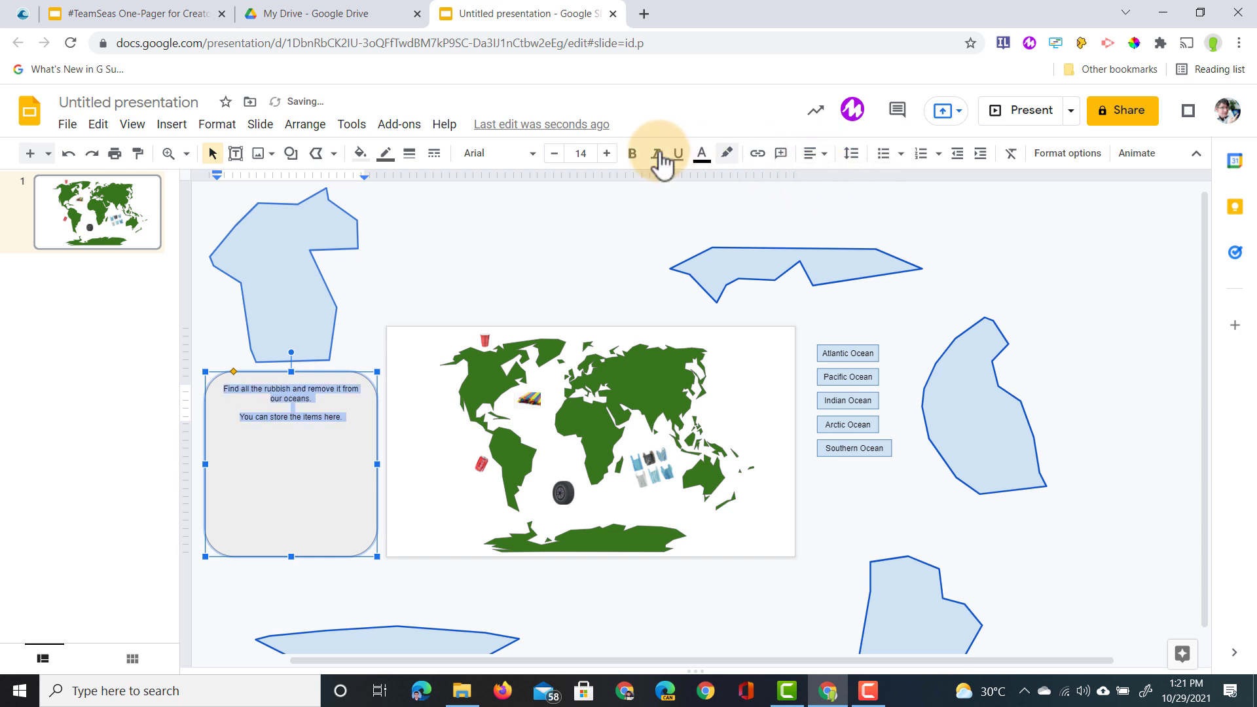
{"action": "left_click", "coordinate": [607, 153]}
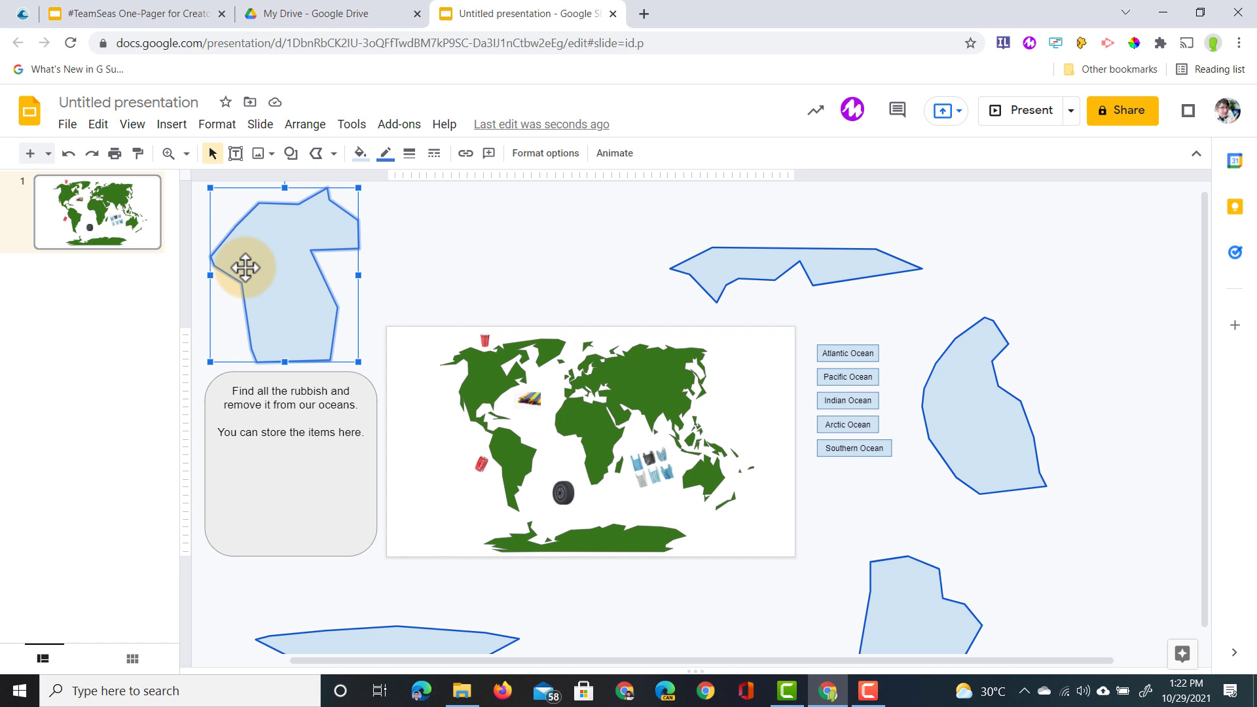
- Select the soda can image, then the instruction box to check its 20-point text
{"action": "left_click", "coordinate": [471, 508]}
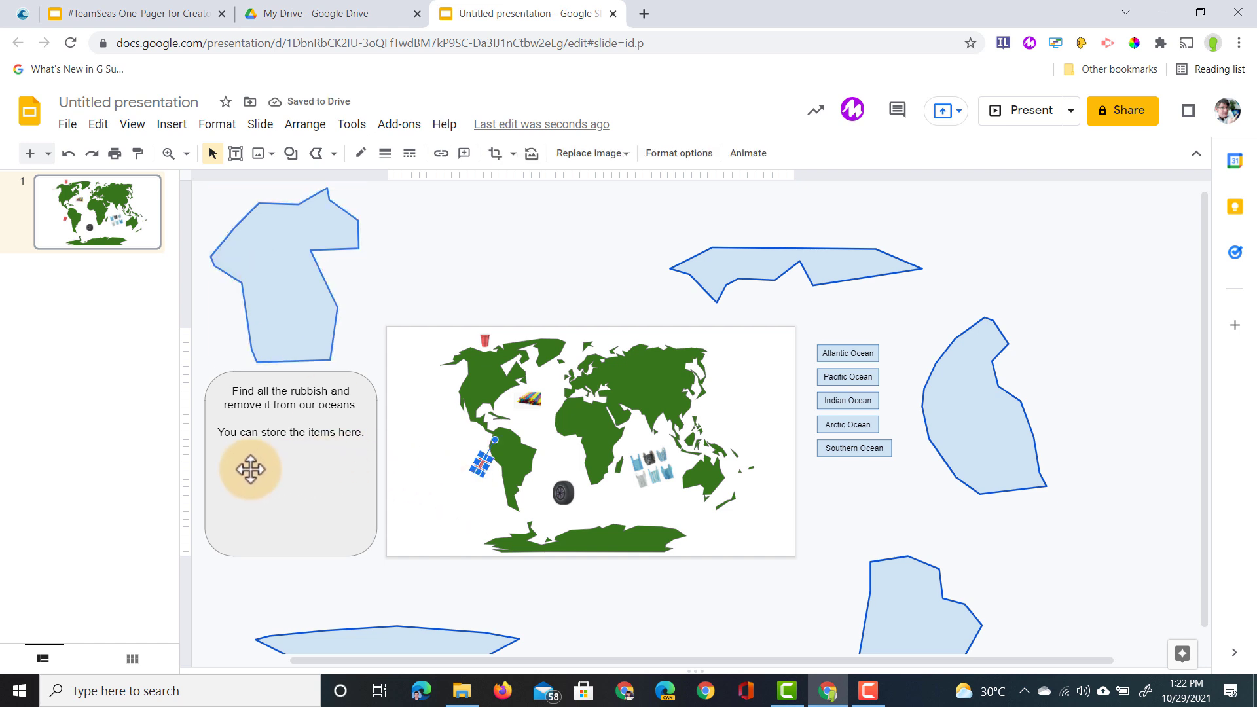
{"action": "left_click", "coordinate": [290, 465]}
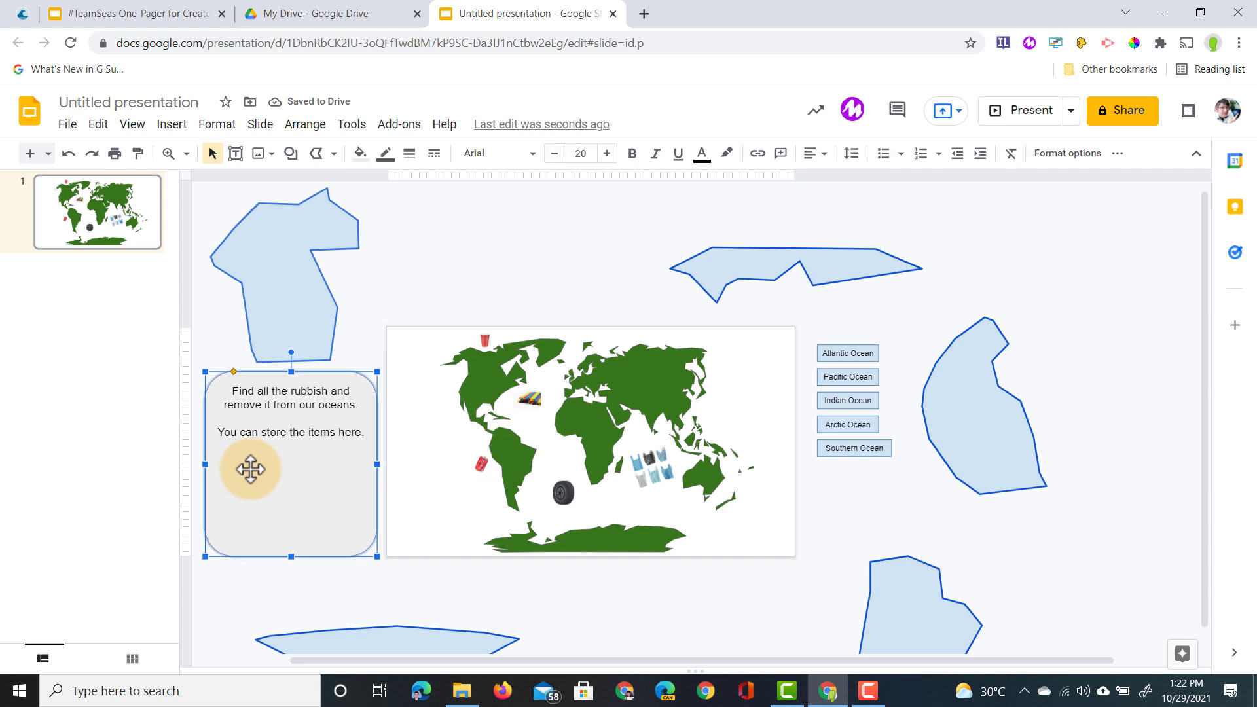